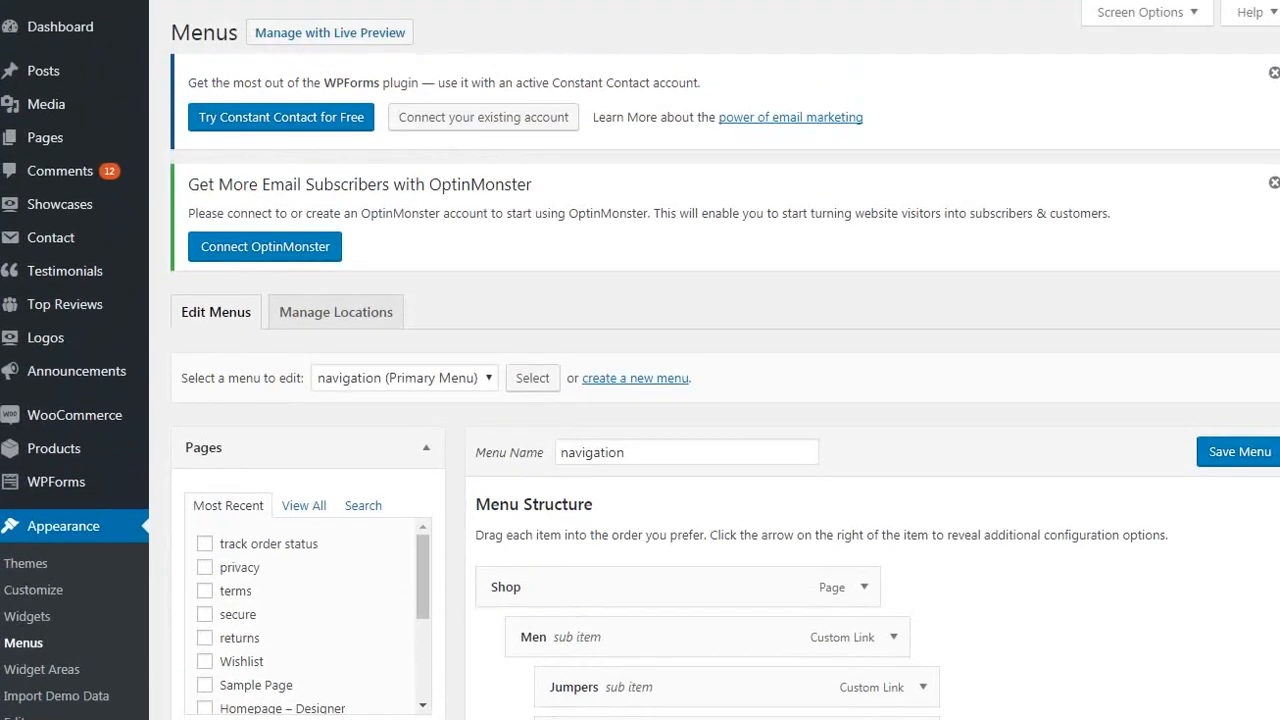
Step: Scroll through the admin page and toggle the item near the top twice
scroll("down", 3)
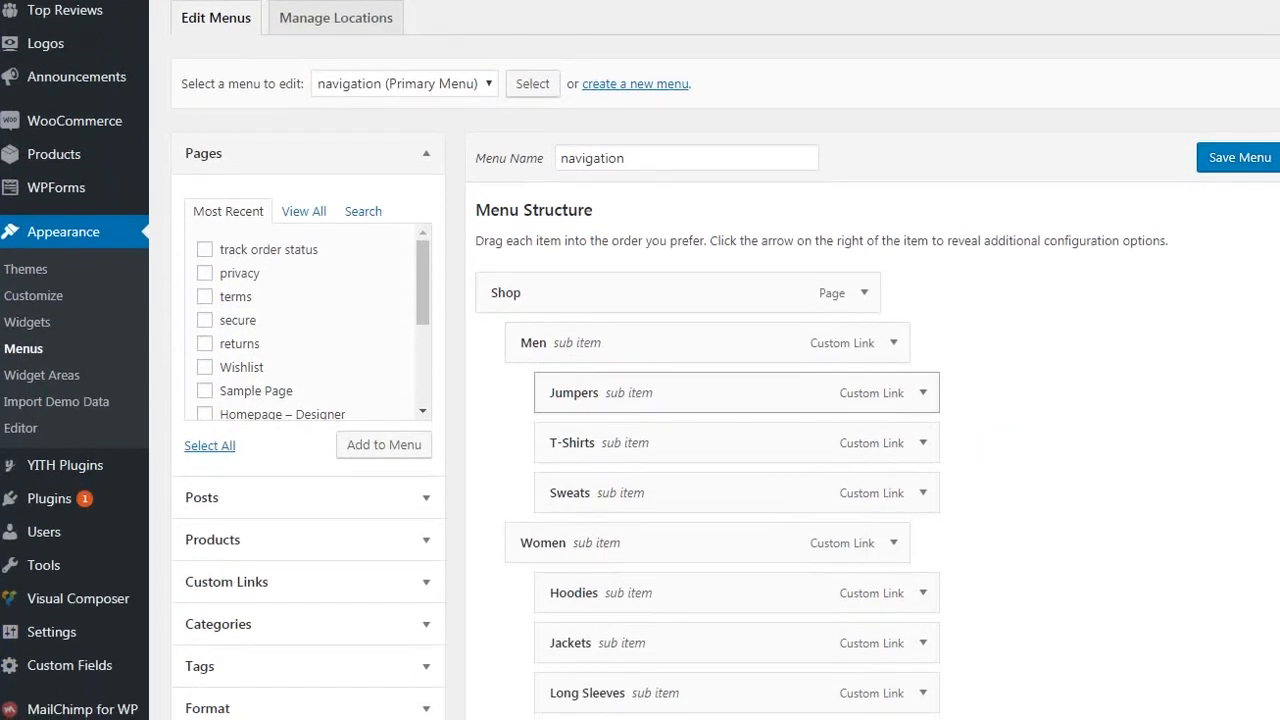
scroll("down", 3)
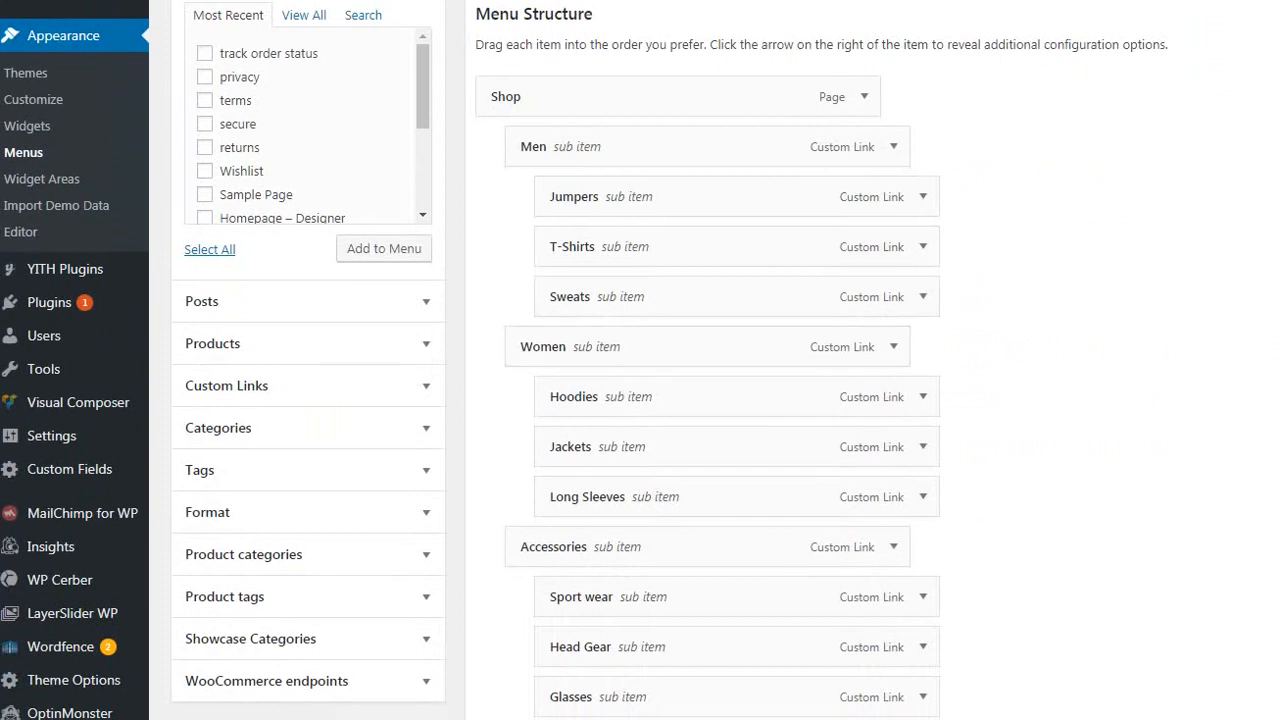
scroll("up", 3)
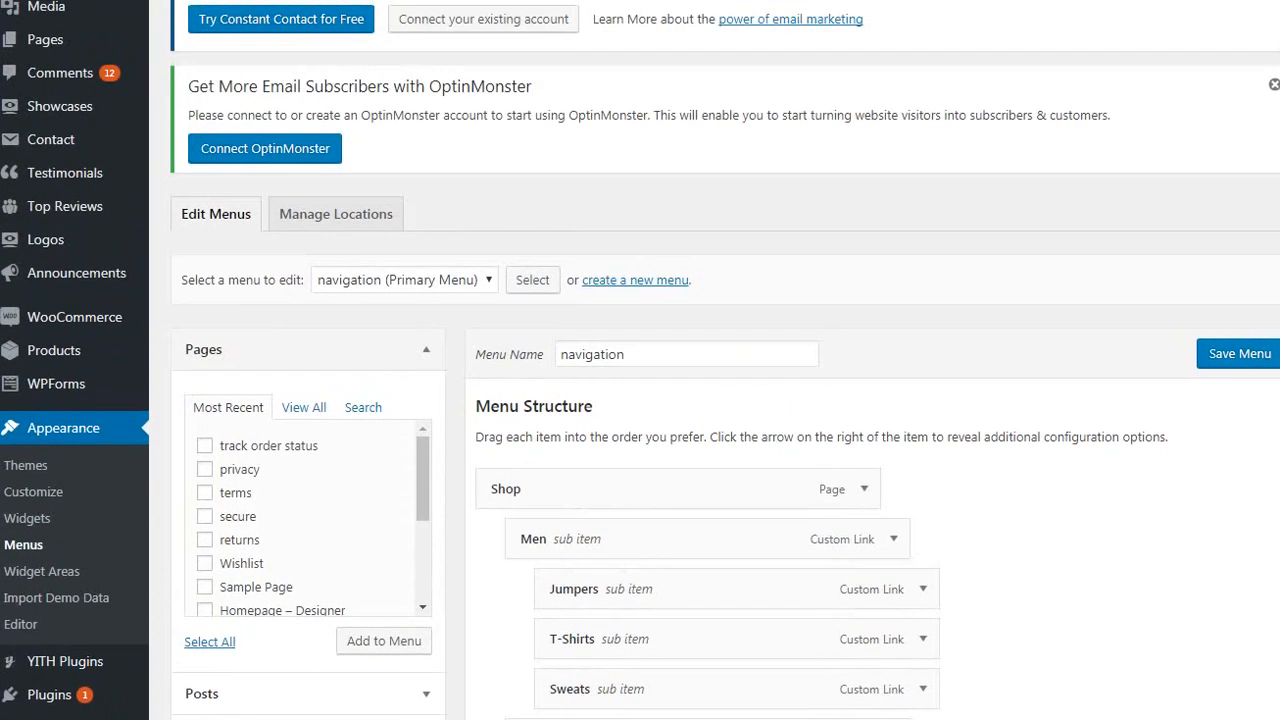
scroll("down", 3)
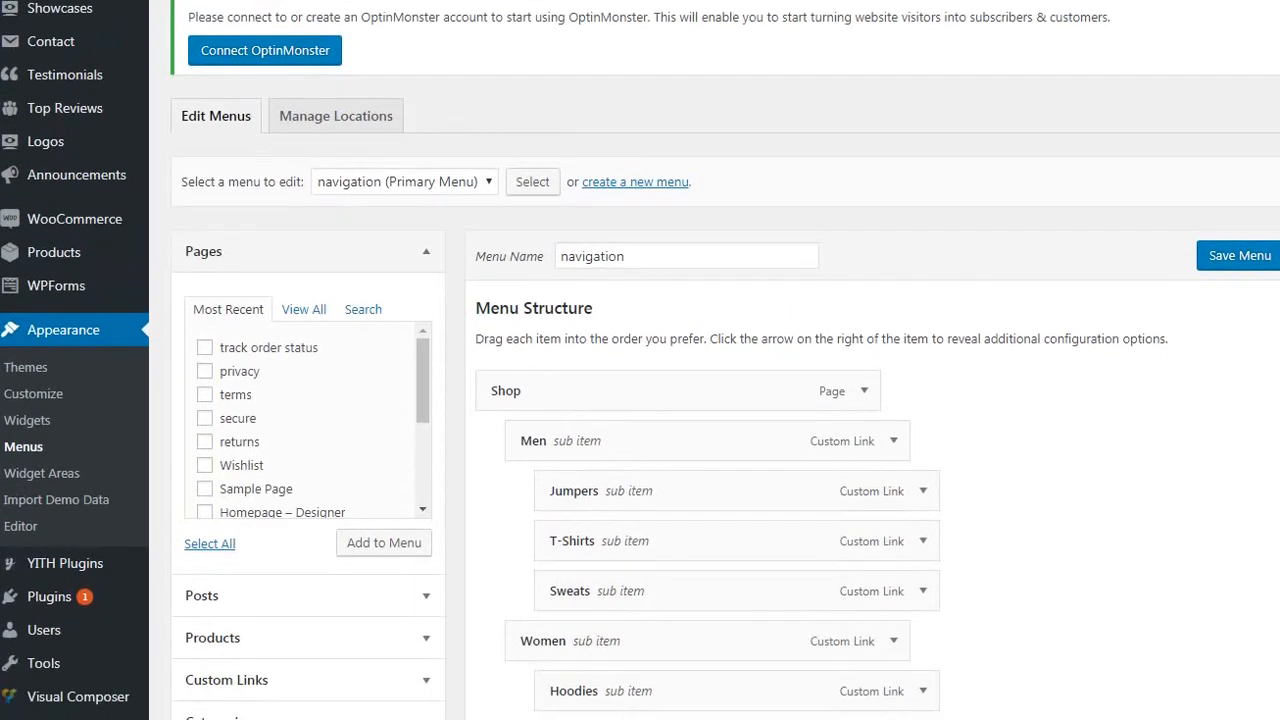
scroll("down", 3)
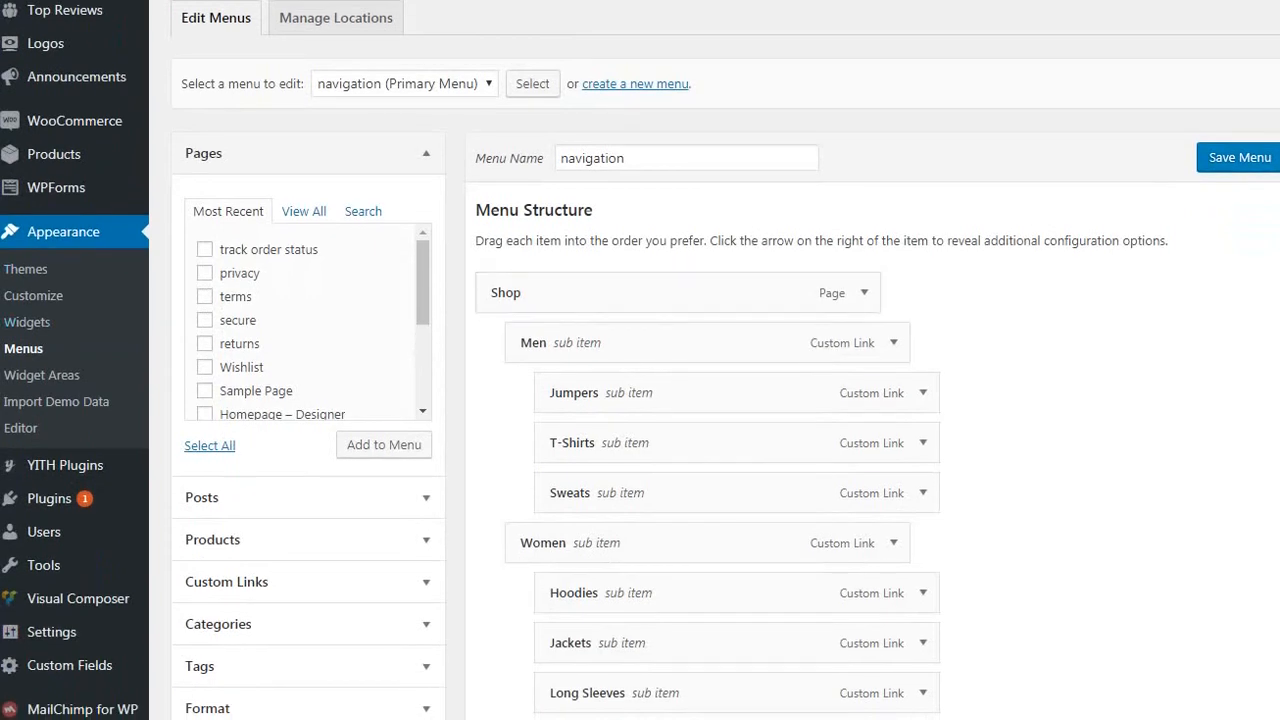
scroll("down", 3)
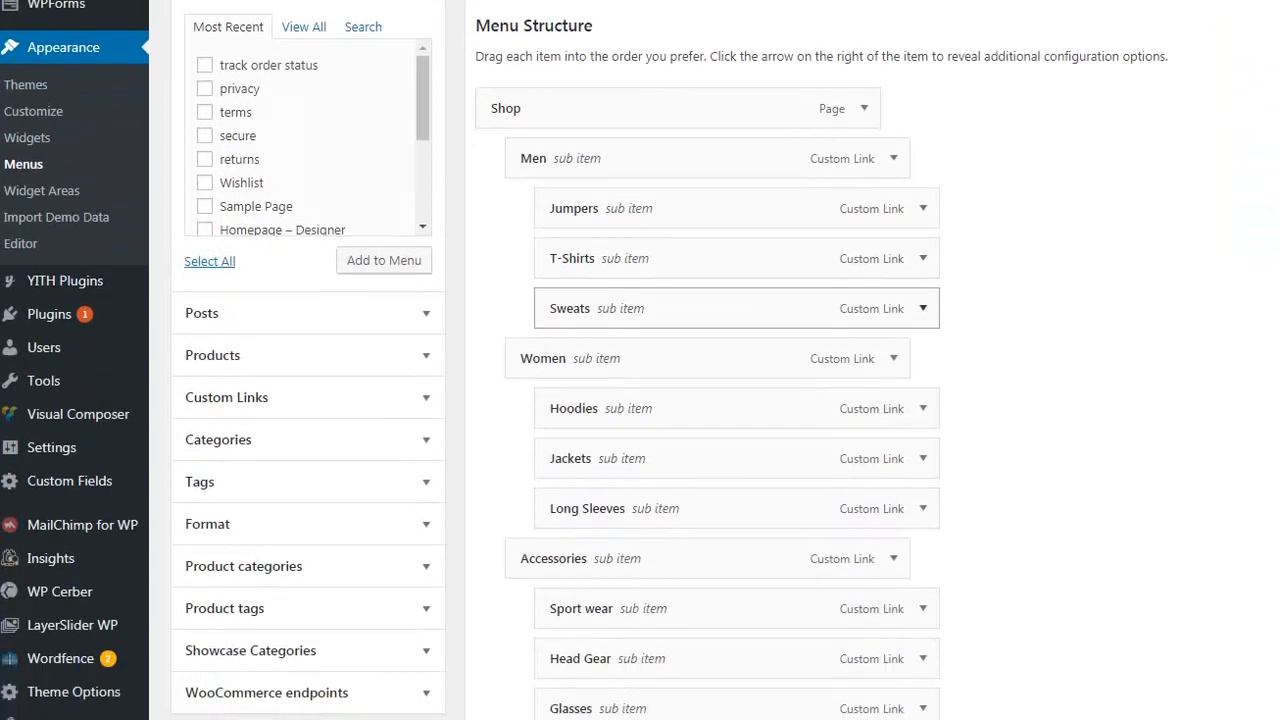
scroll("down", 3)
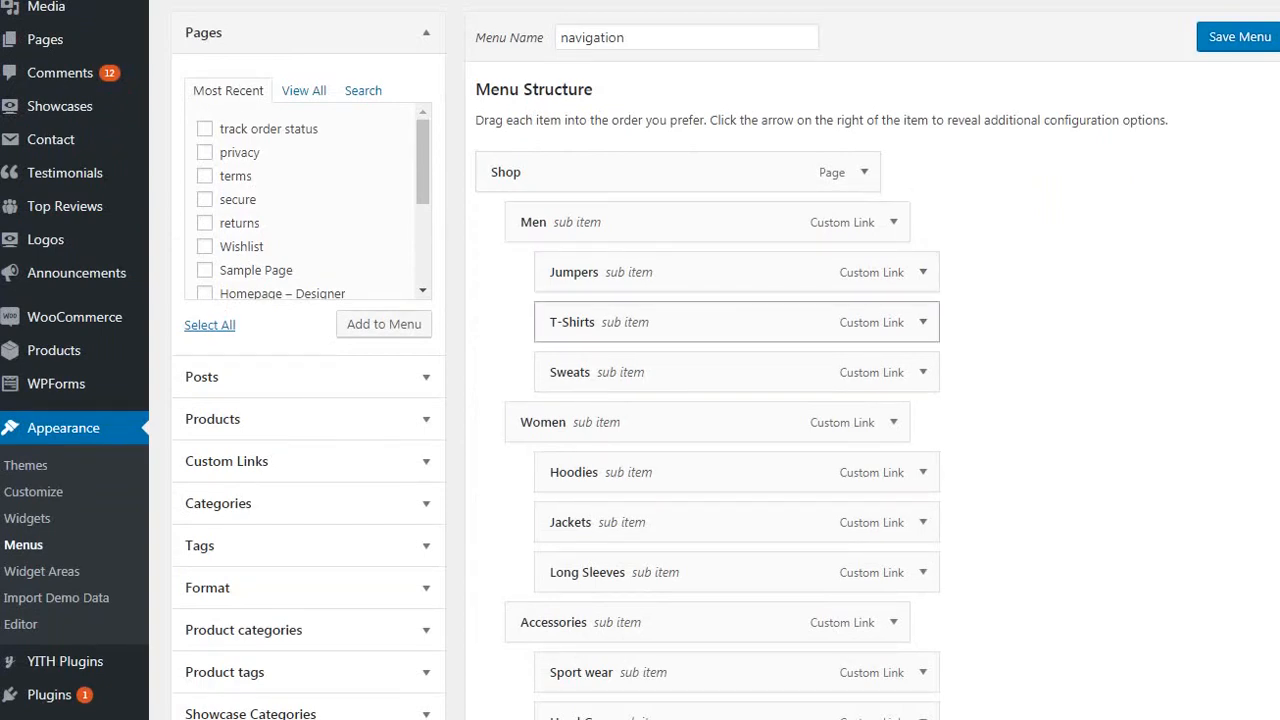
scroll("down", 3)
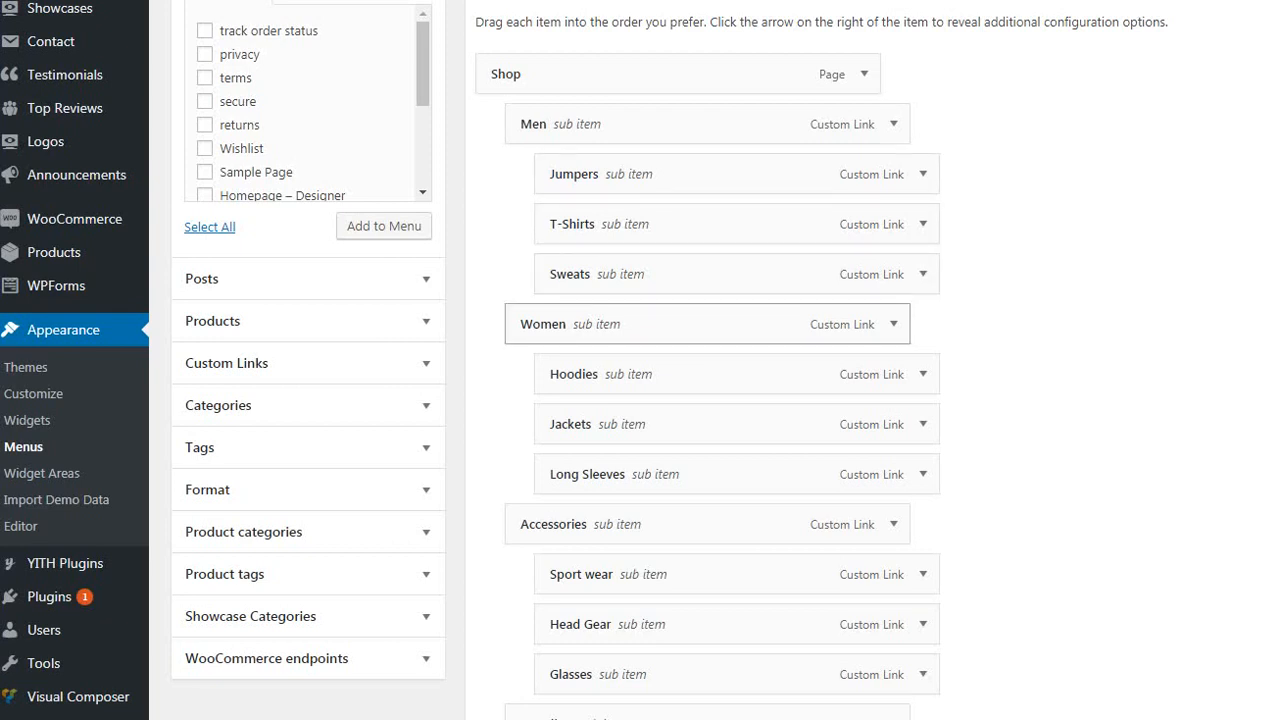
scroll("up", 3)
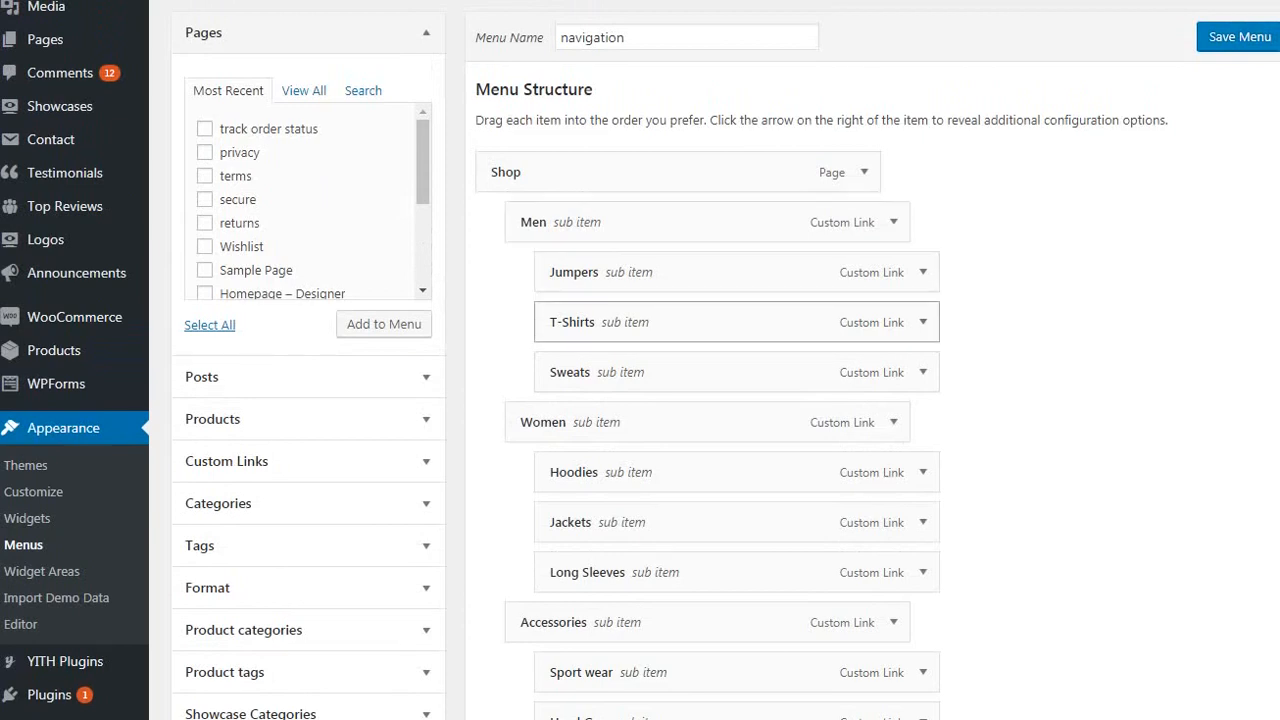
scroll("down", 3)
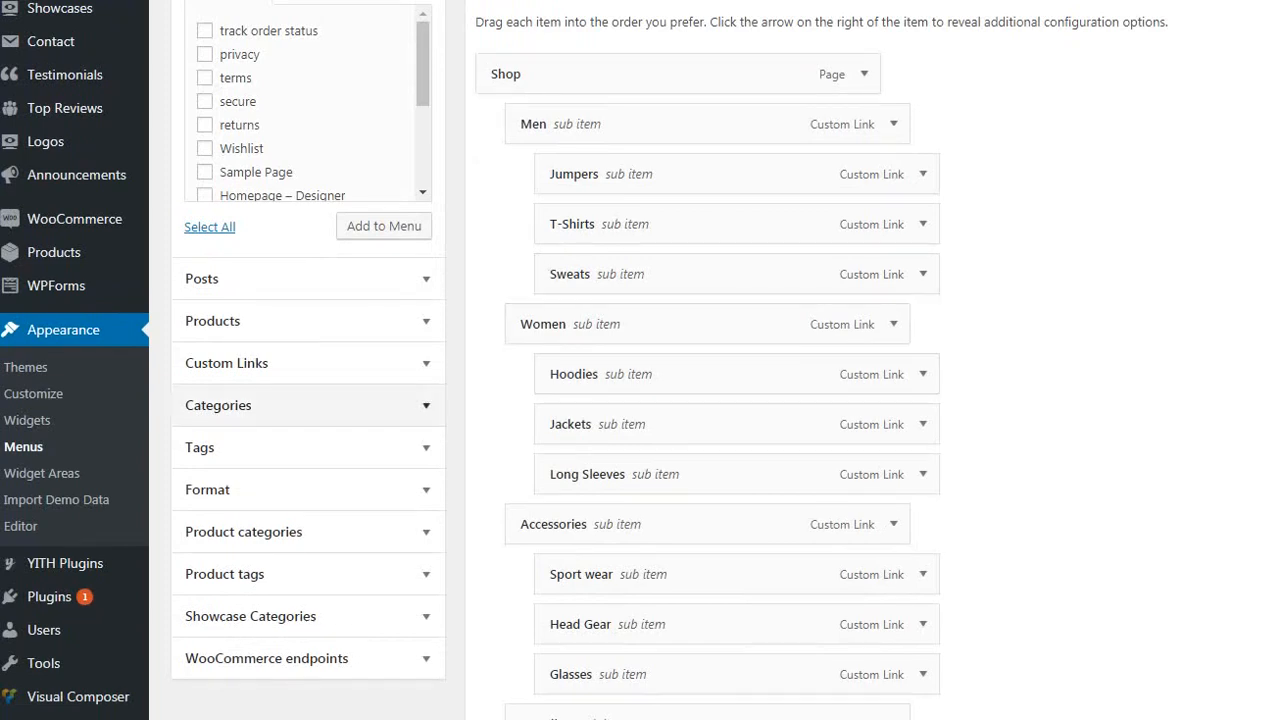
scroll("down", 3)
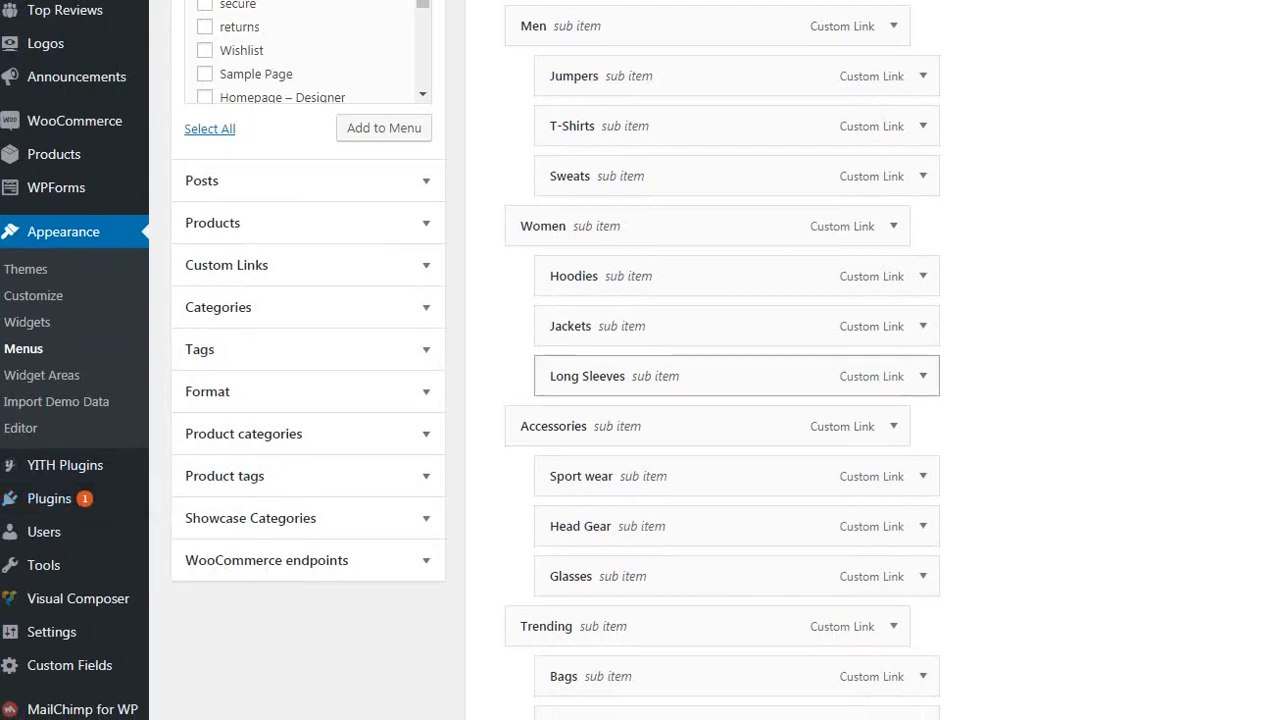
scroll("up", 3)
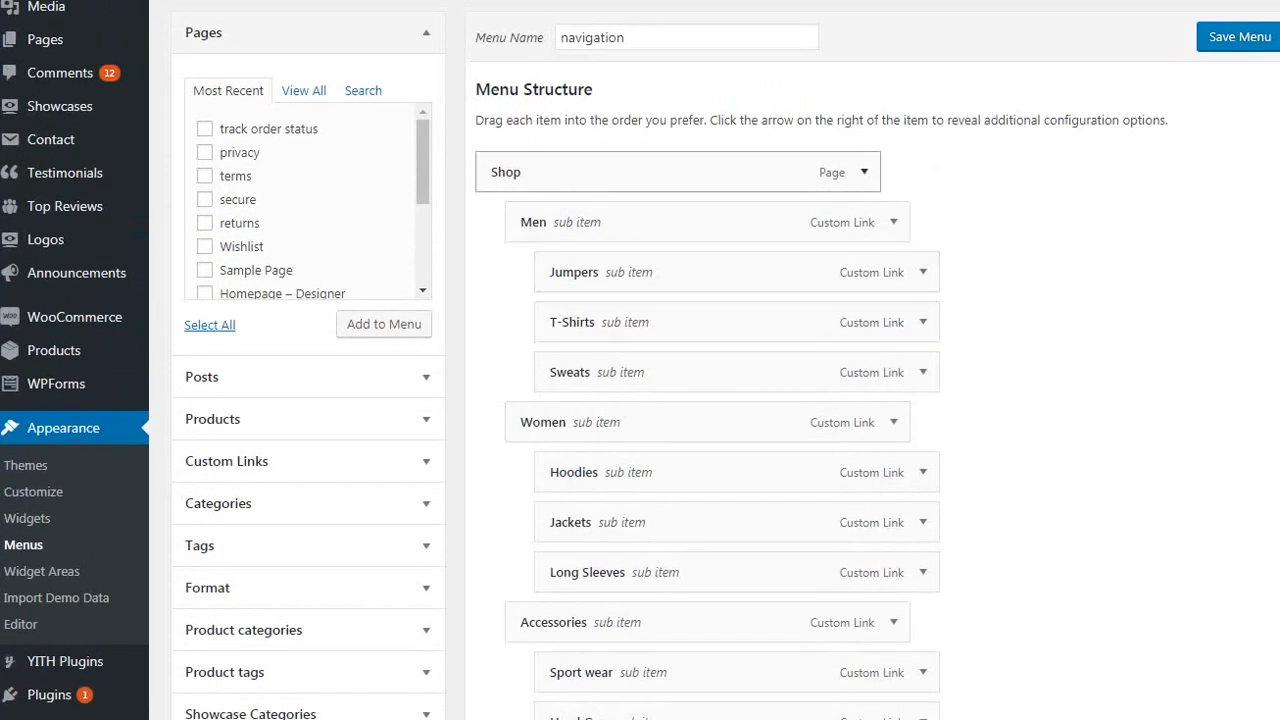
left_click(863, 172)
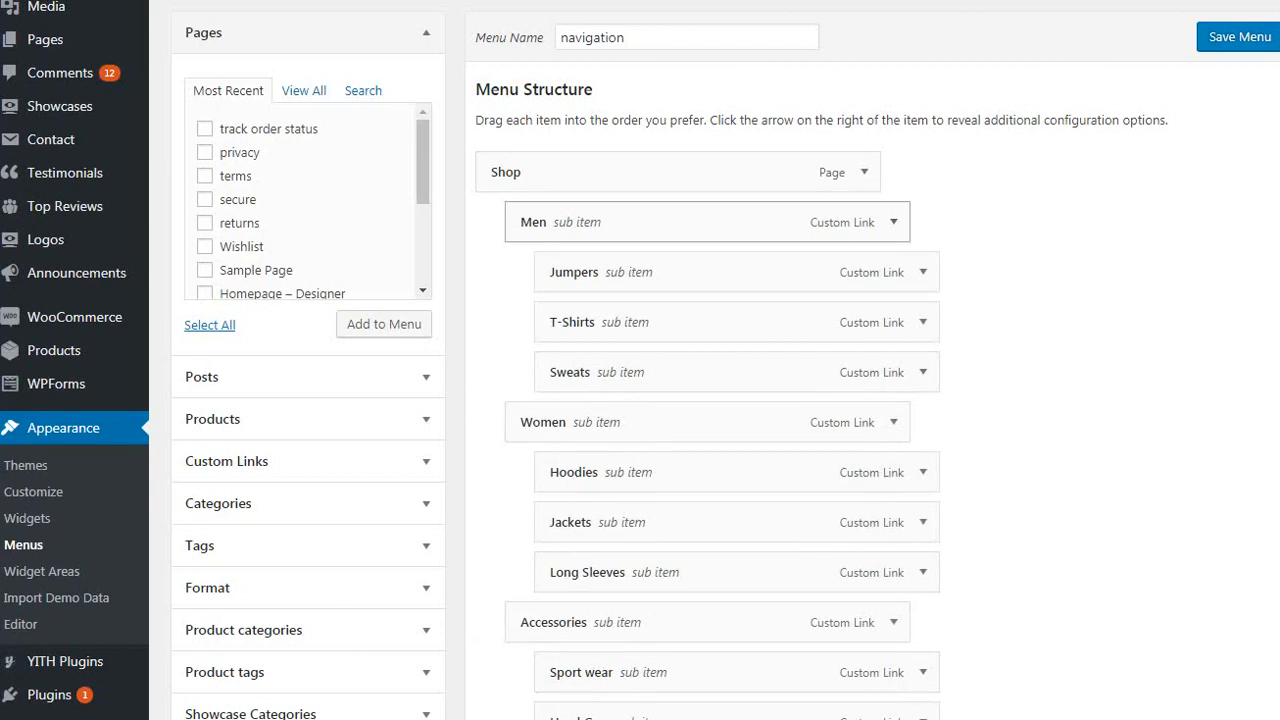
left_click(862, 172)
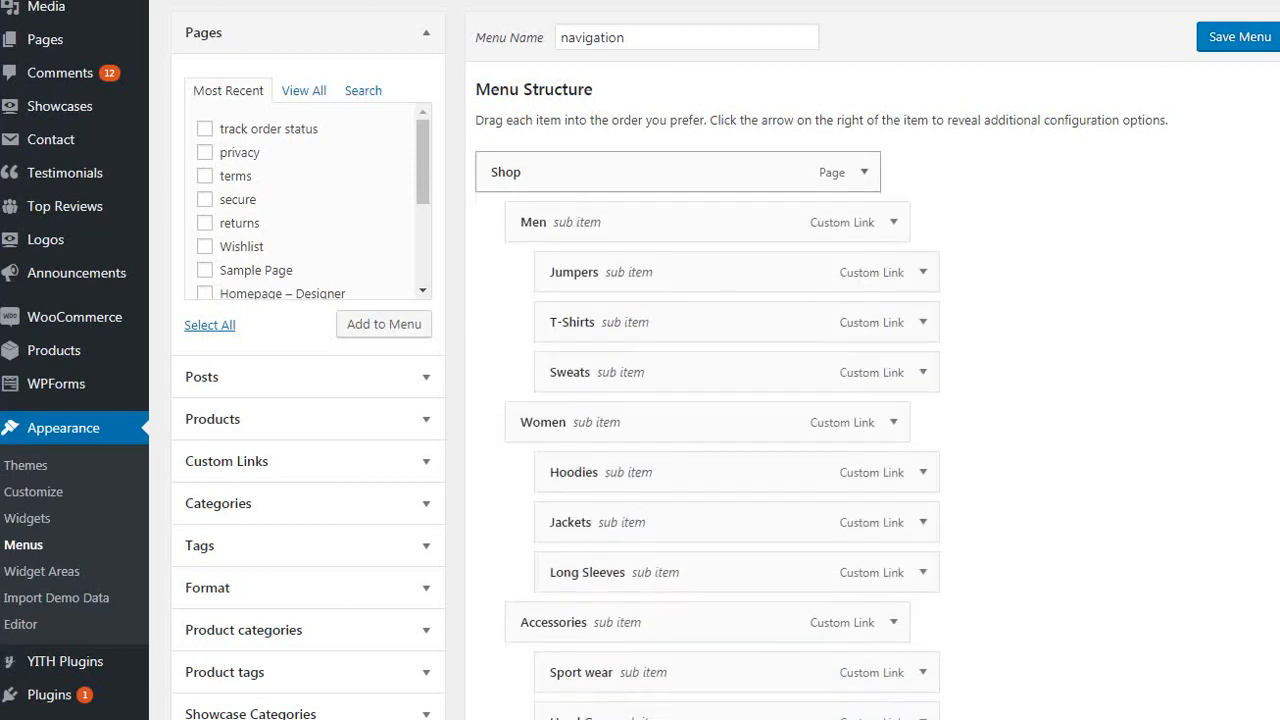
scroll("down", 3)
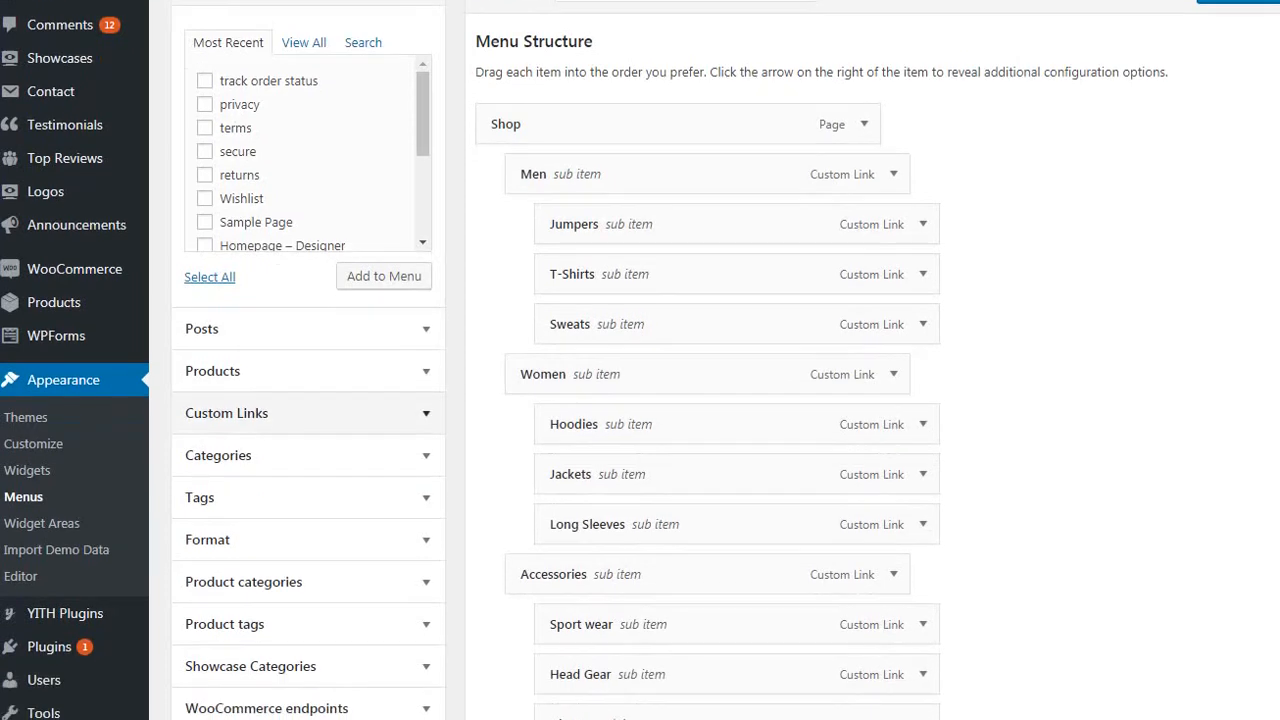
scroll("down", 3)
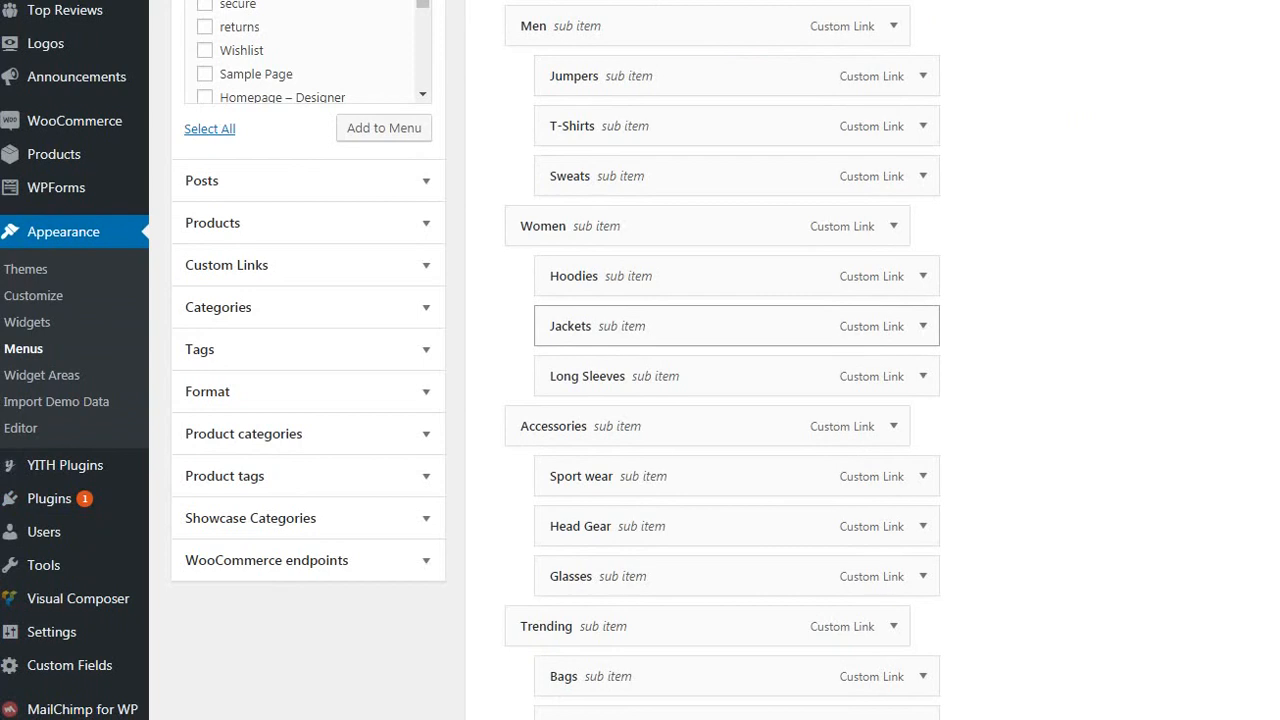
Step: Search new plugins for 'Silencesoft Disable Menu Items' and activate it
left_click(48, 498)
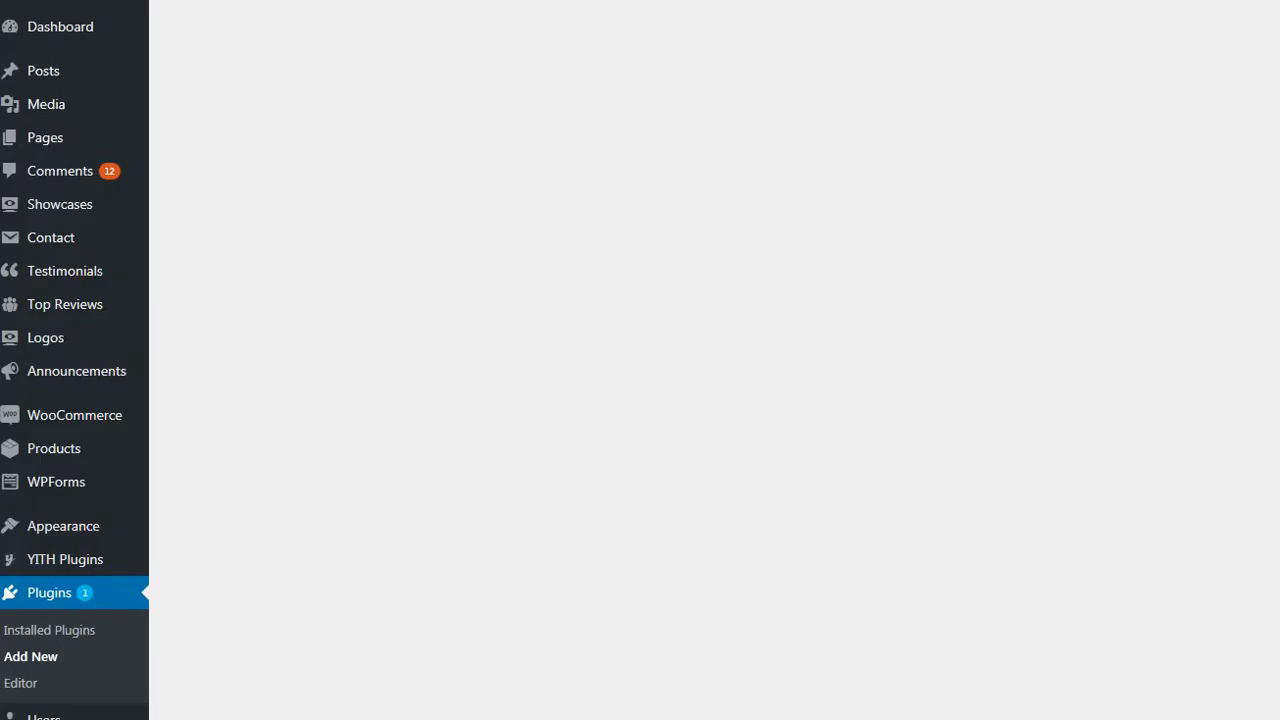
left_click(31, 656)
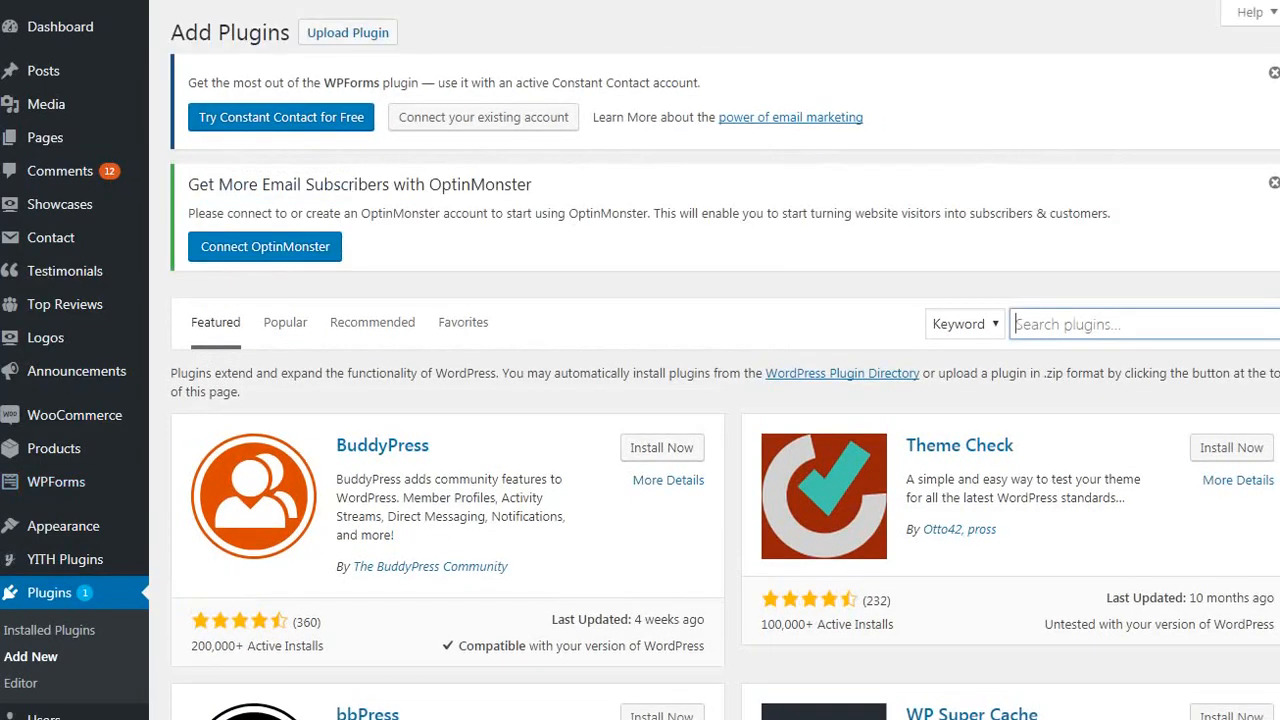
type("Silencesoft Disable Menu Items")
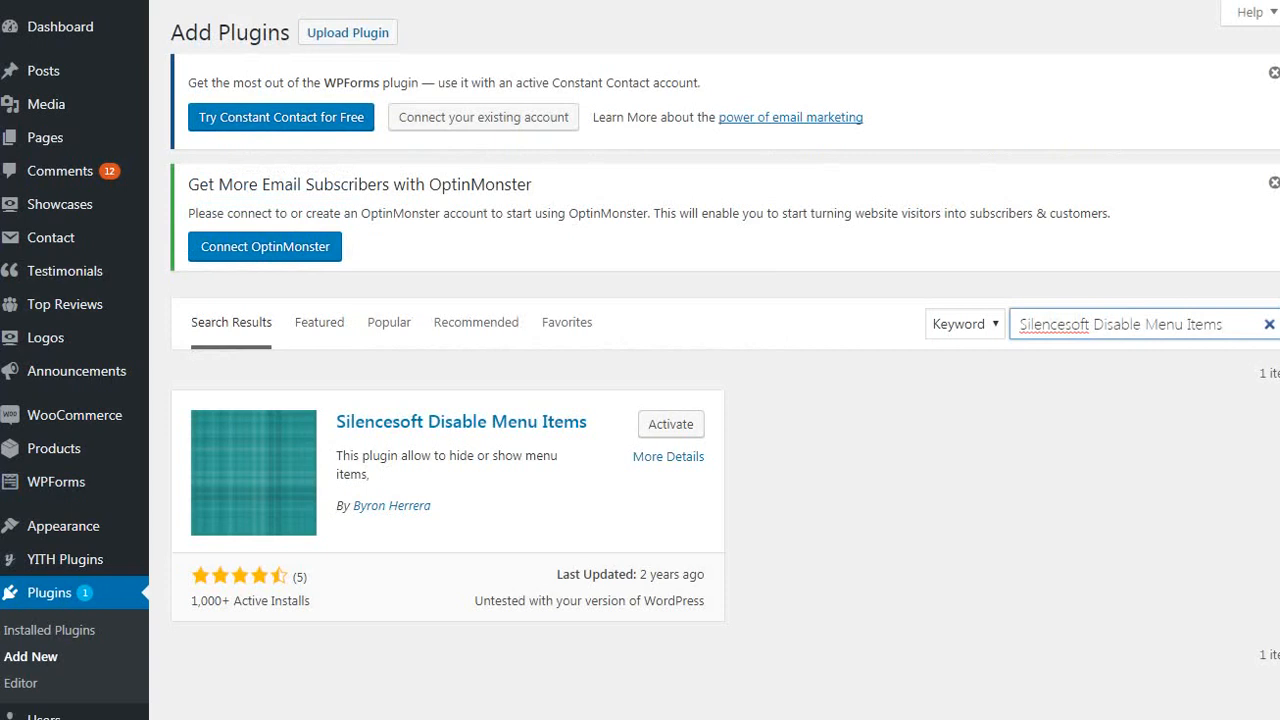
scroll("down", 3)
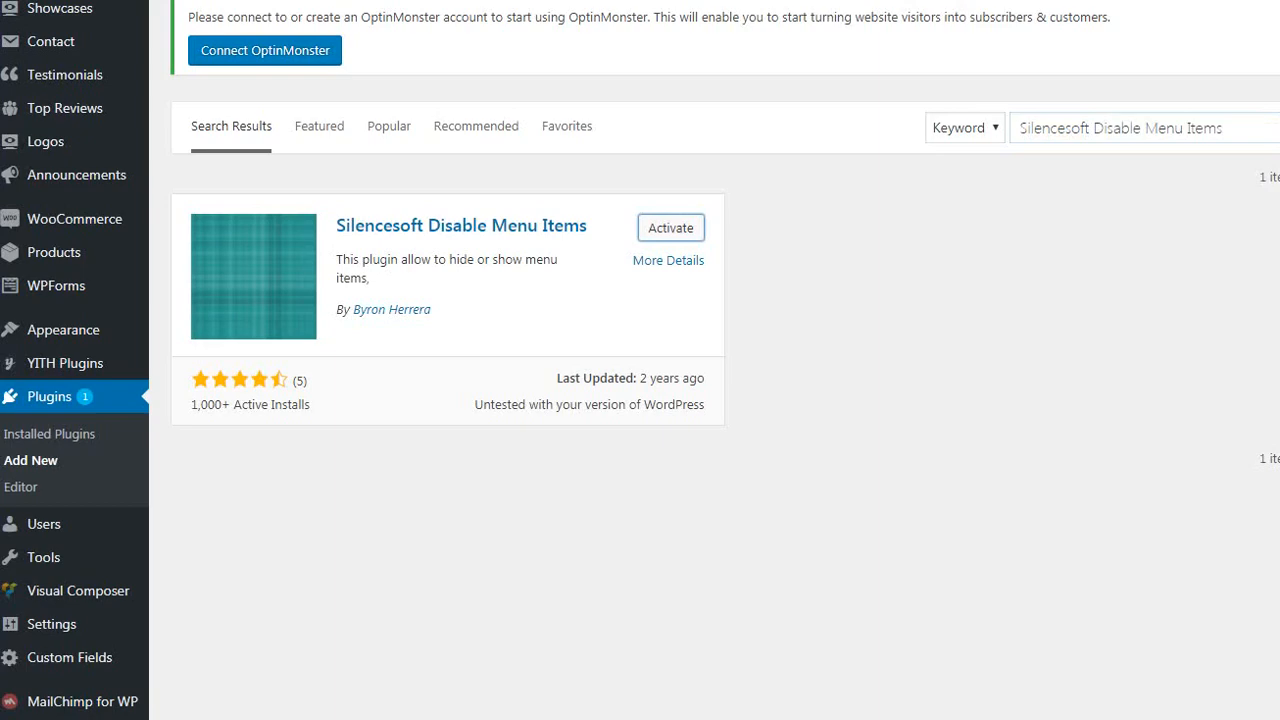
left_click(670, 227)
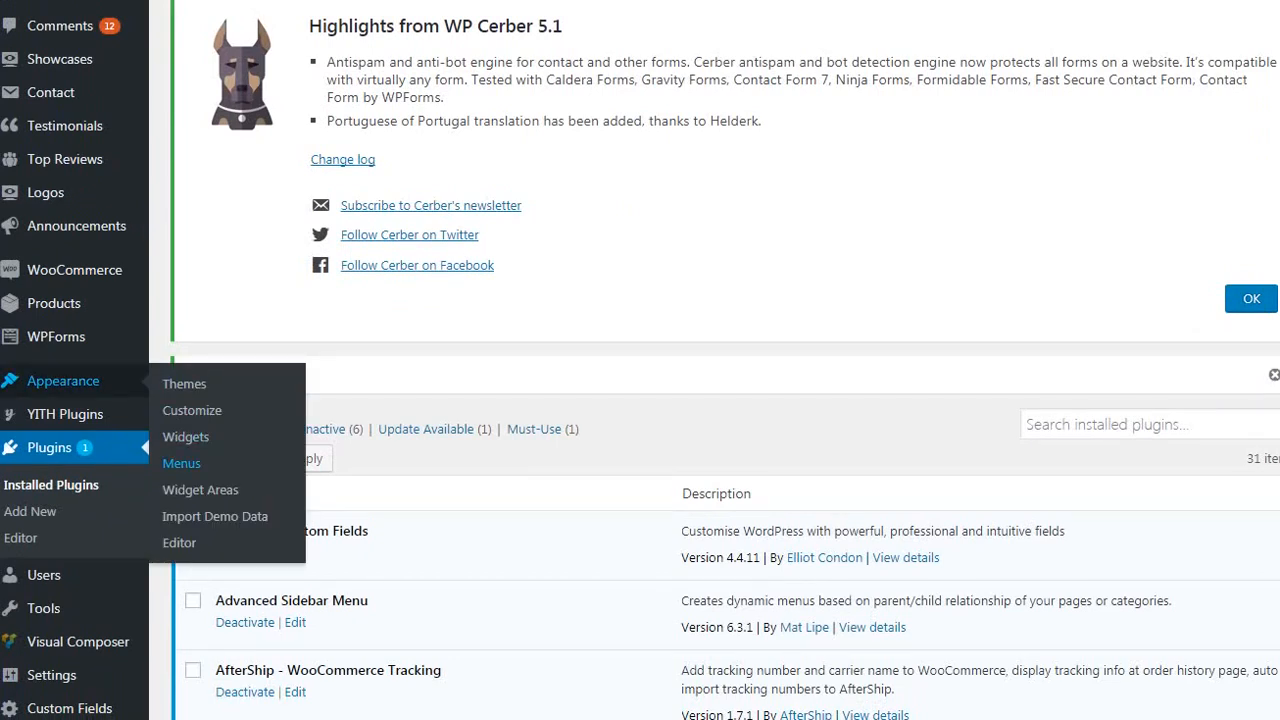
Step: Return to the navigation menu editor and expand the Men item's settings
left_click(181, 463)
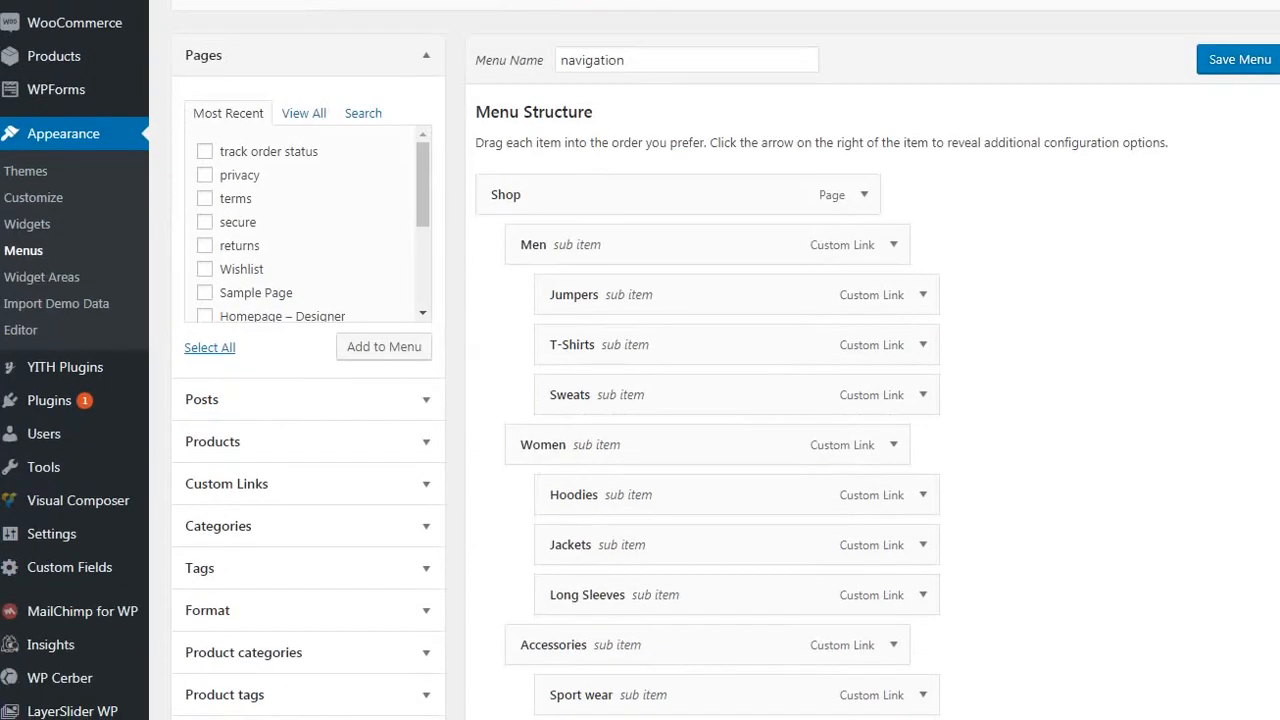
scroll("down", 3)
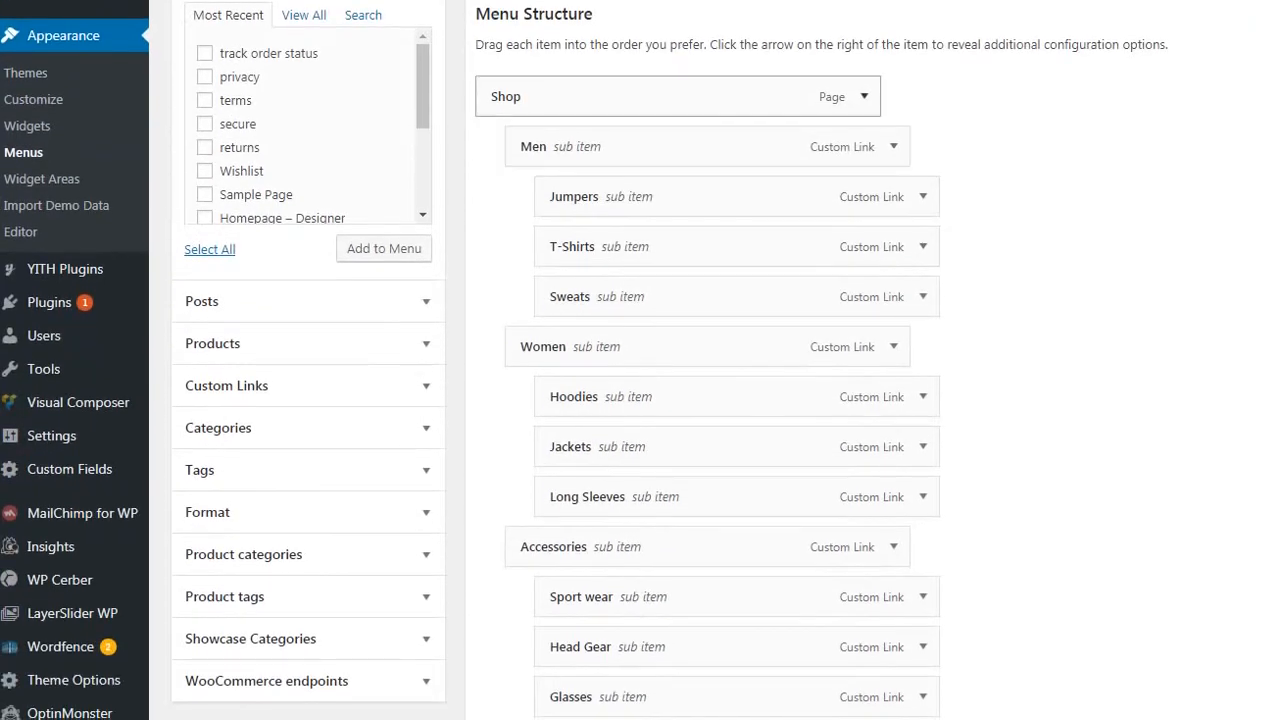
left_click(863, 96)
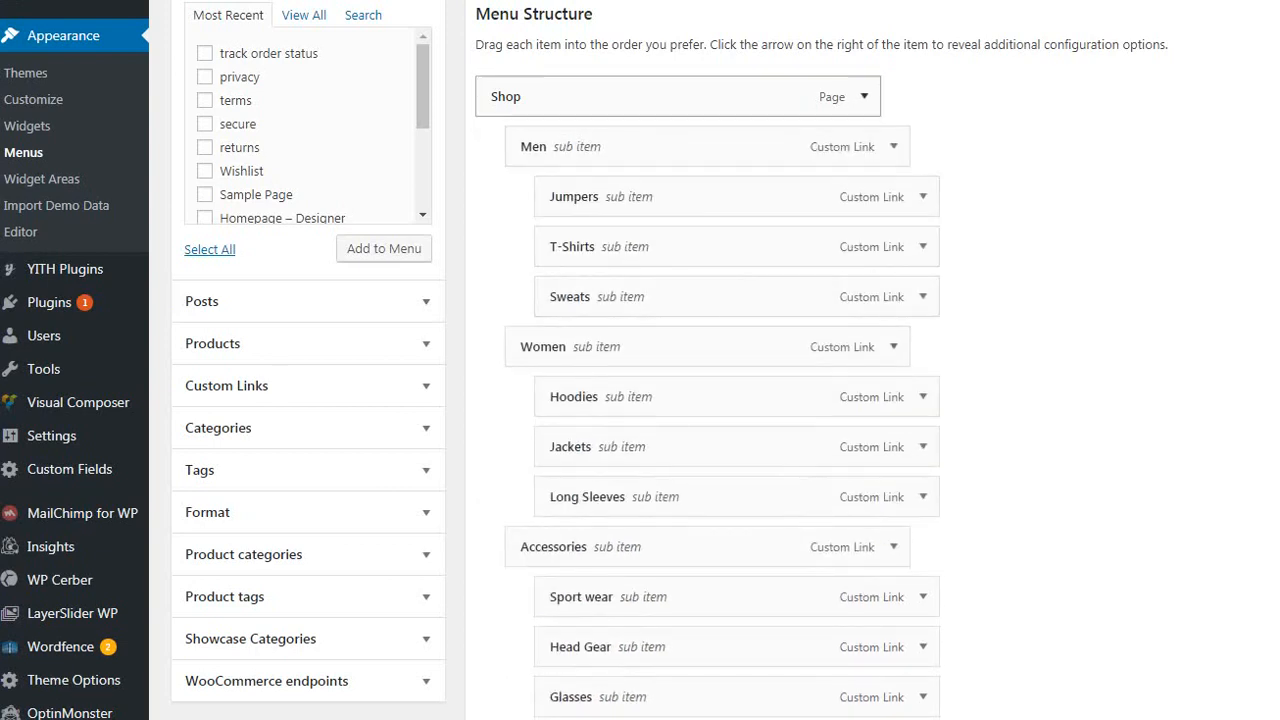
left_click(864, 96)
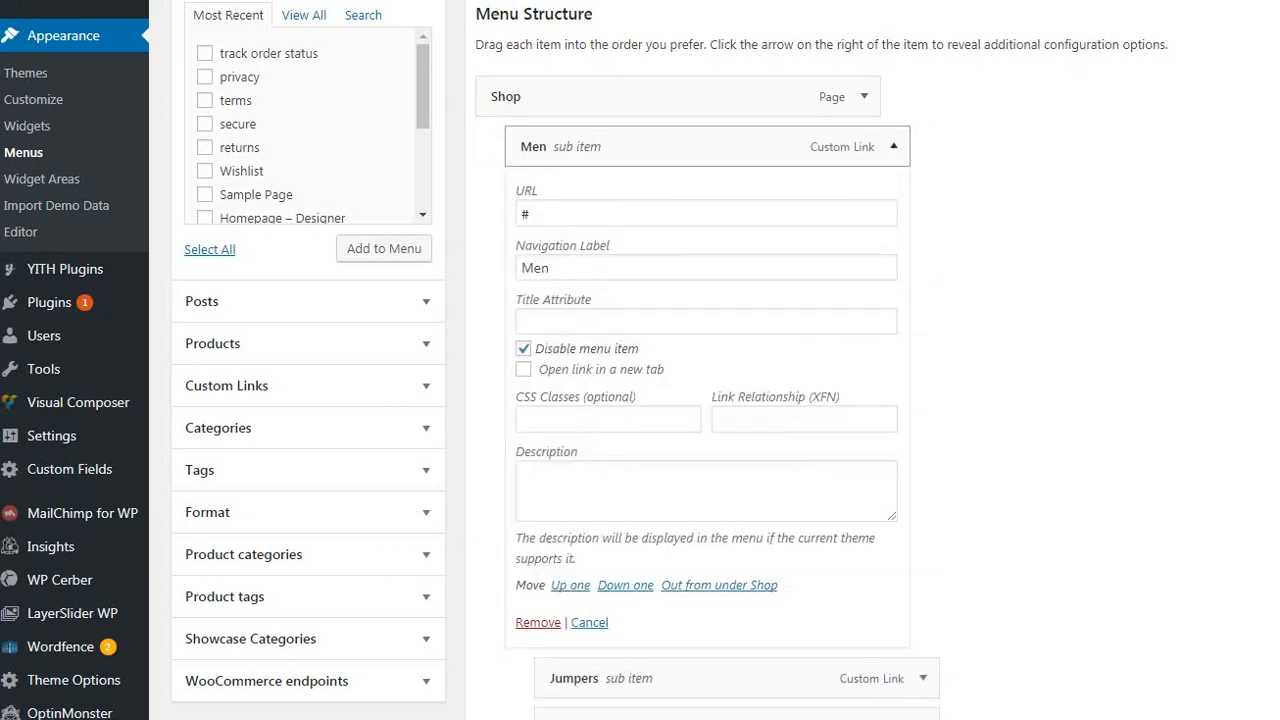
Step: Mark the Shop item with 'Disable menu item' and collapse its settings
left_click(863, 96)
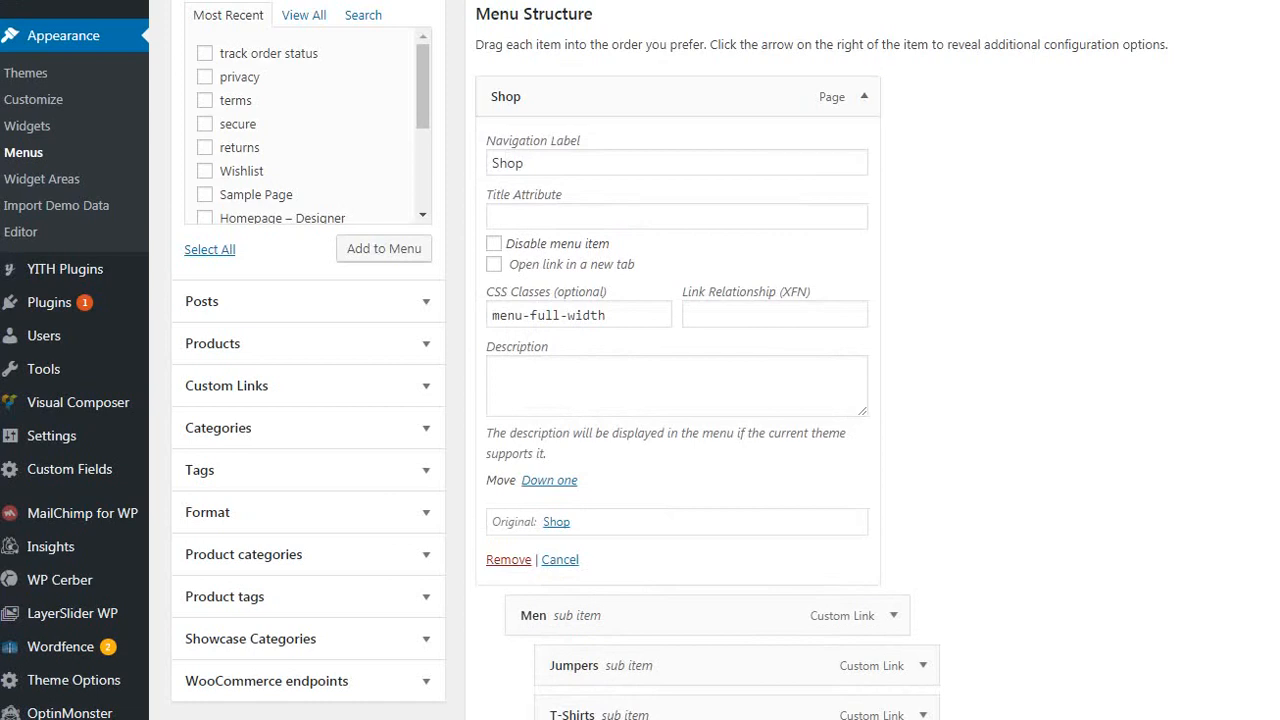
left_click(493, 243)
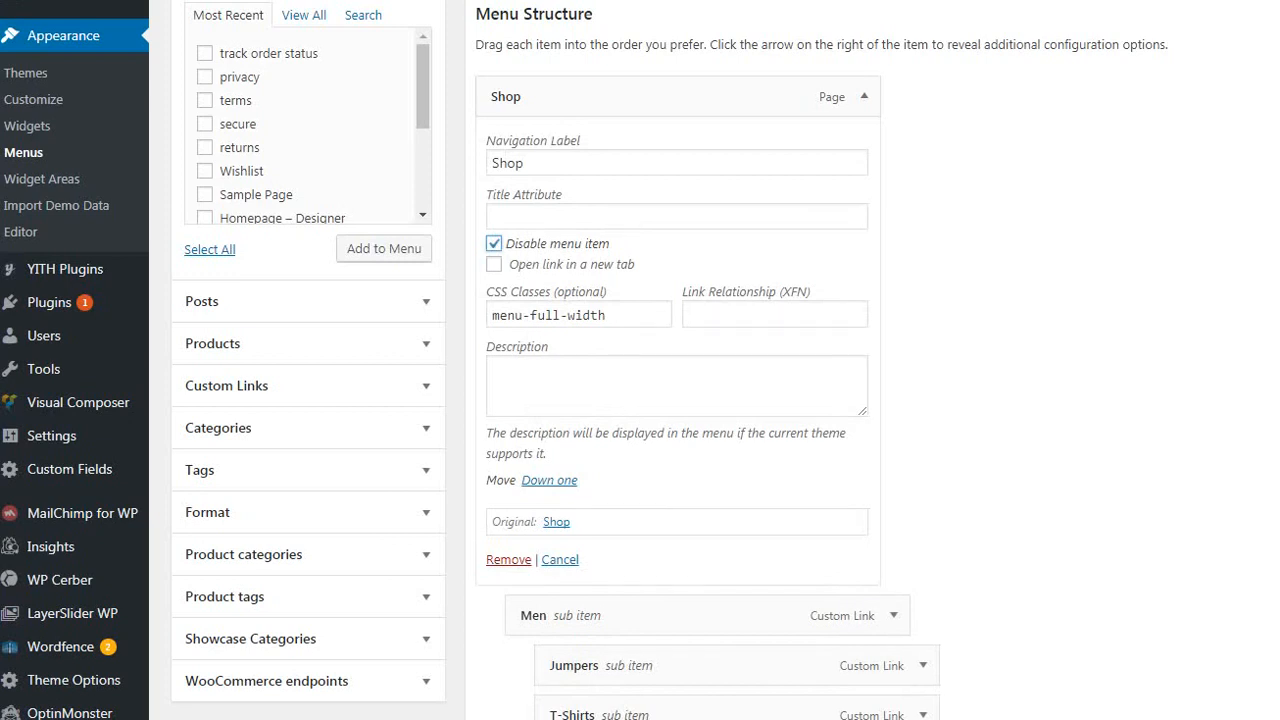
left_click(493, 243)
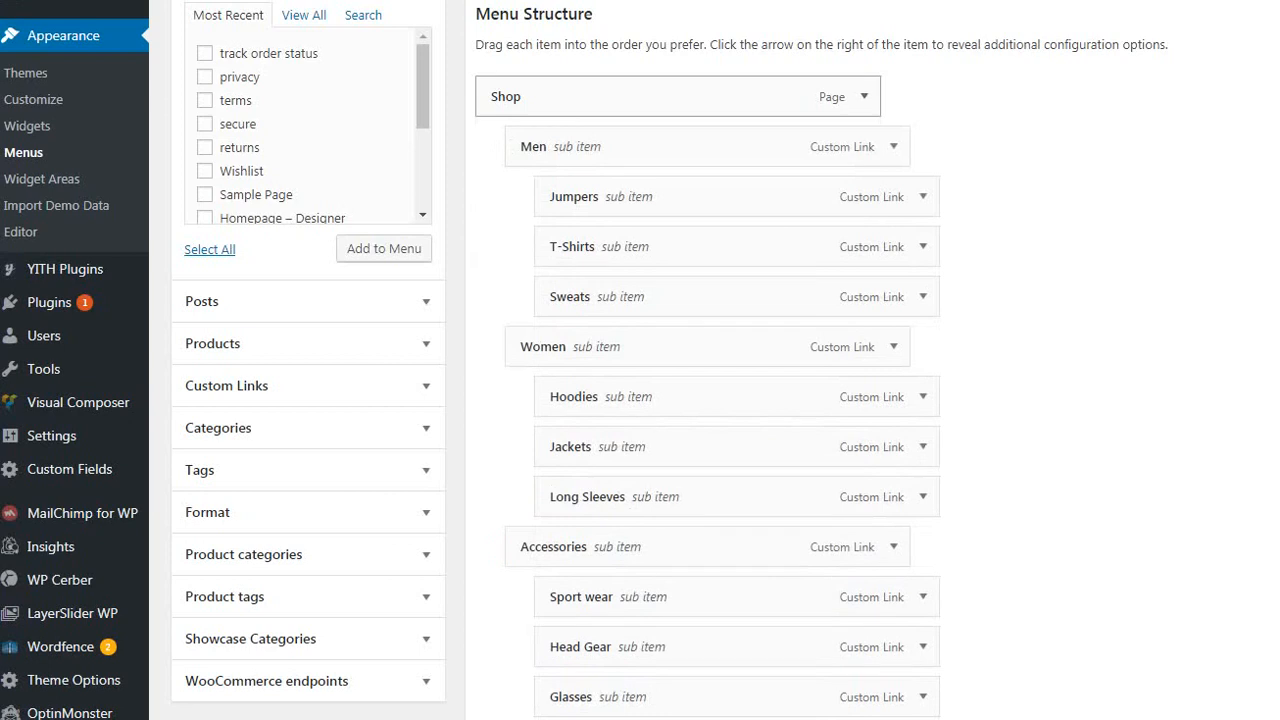
left_click(864, 96)
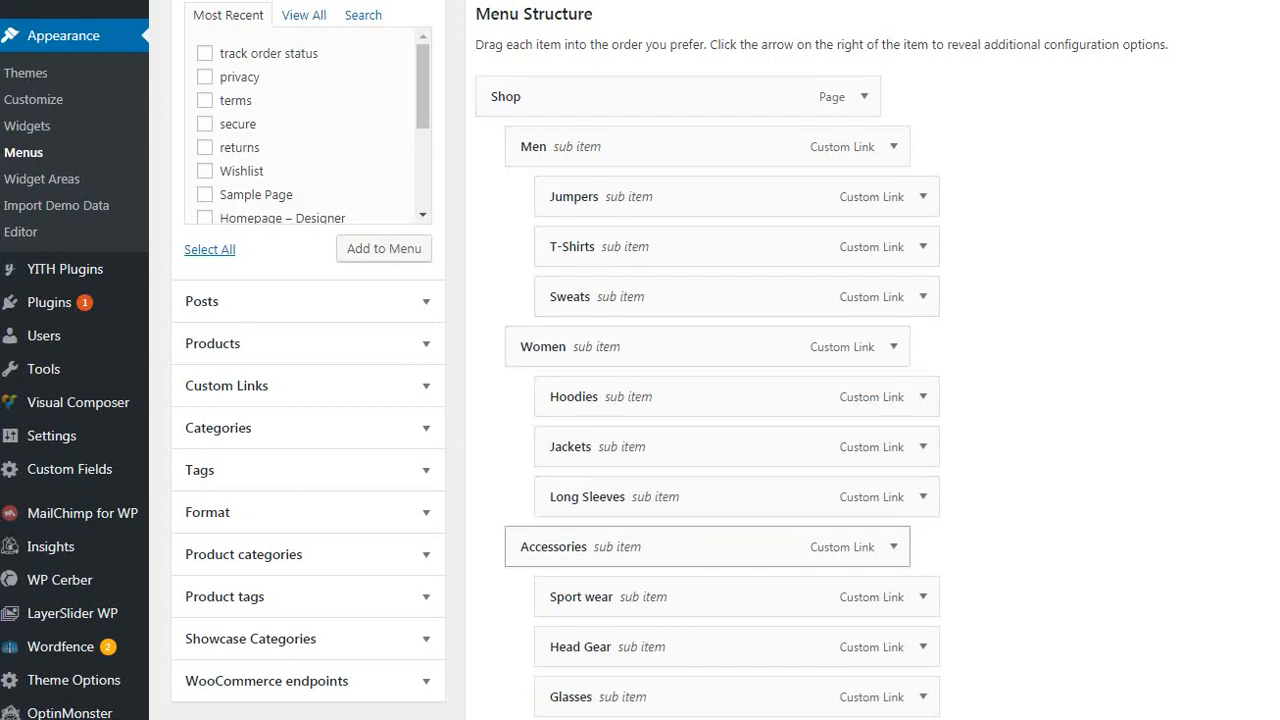
scroll("up", 3)
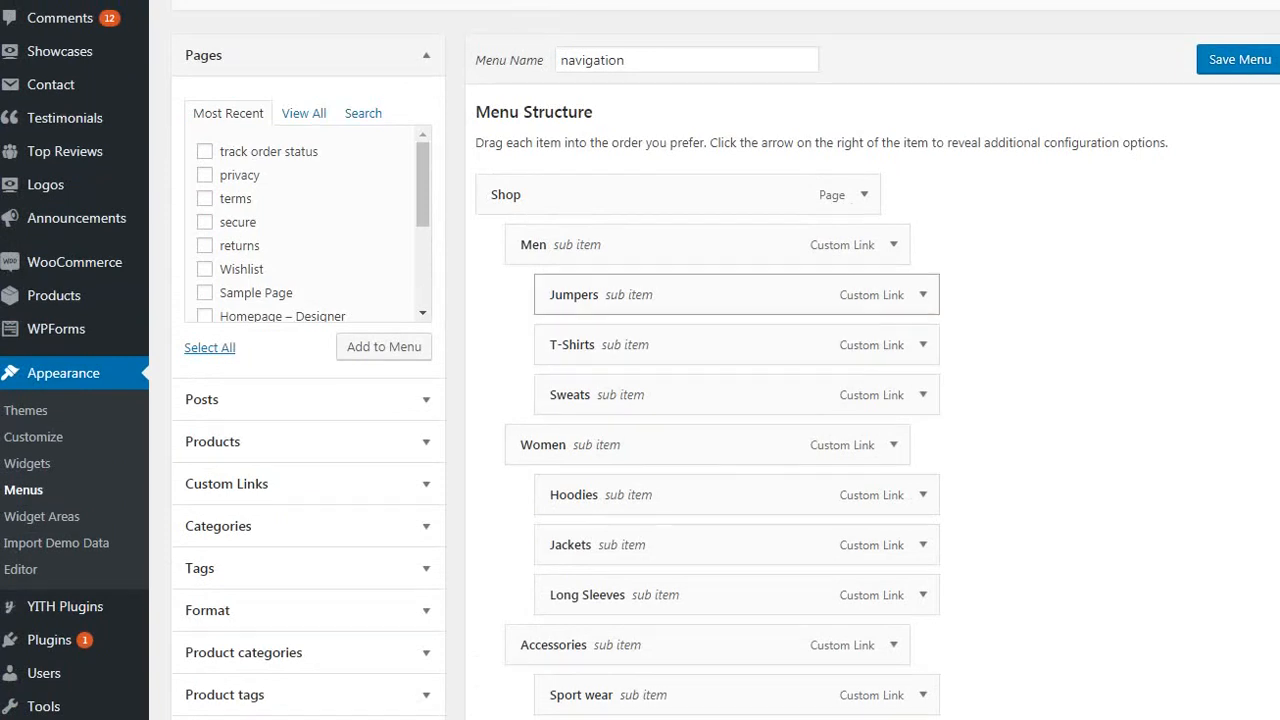
left_click(862, 194)
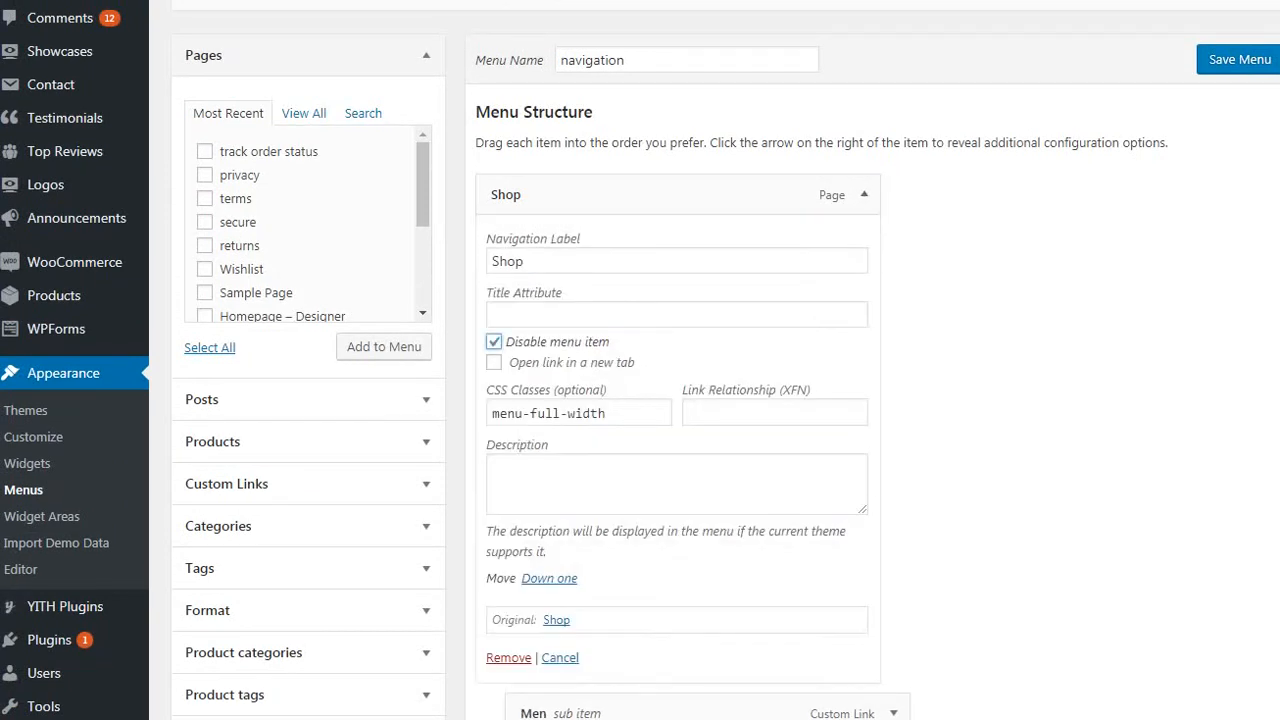
left_click(863, 194)
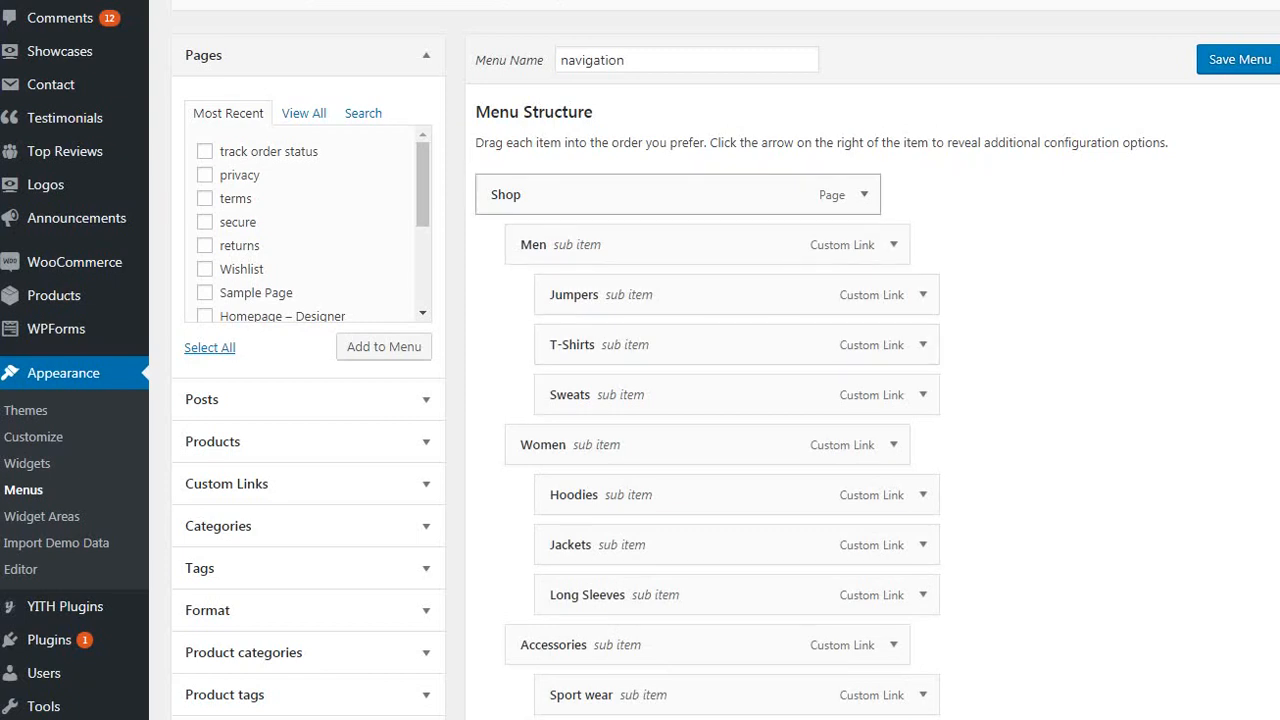
left_click(860, 194)
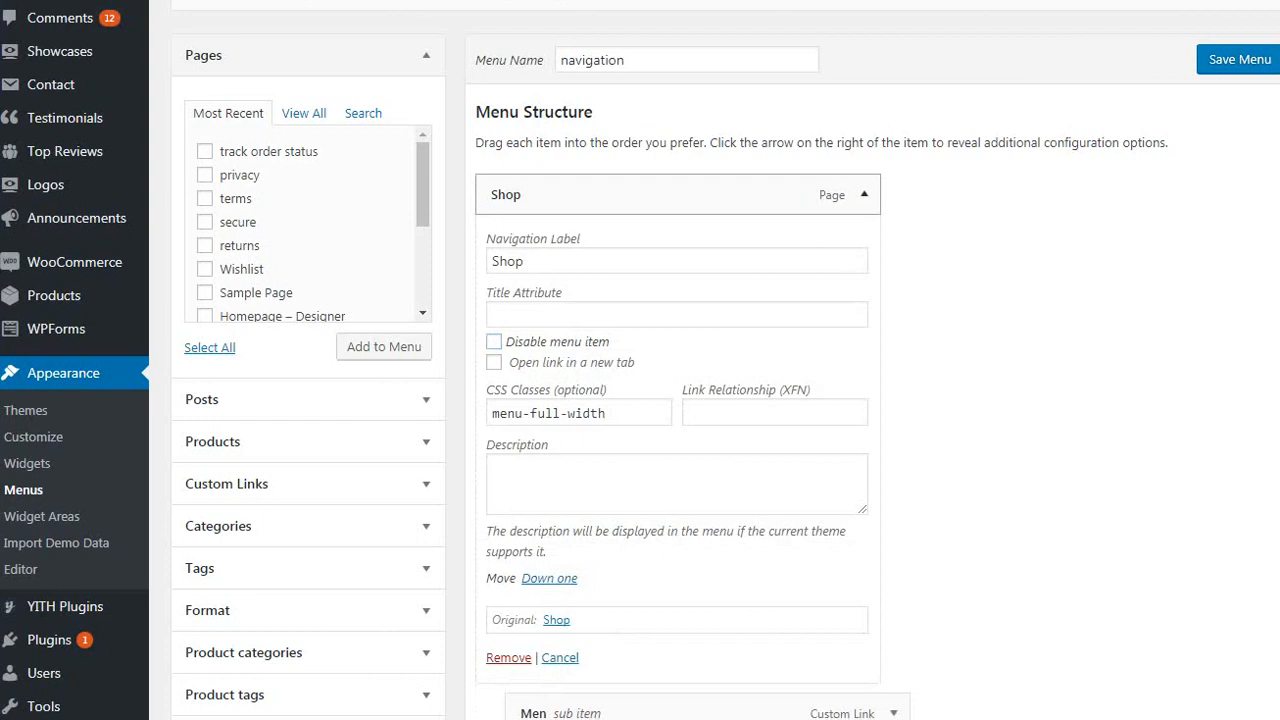
left_click(863, 194)
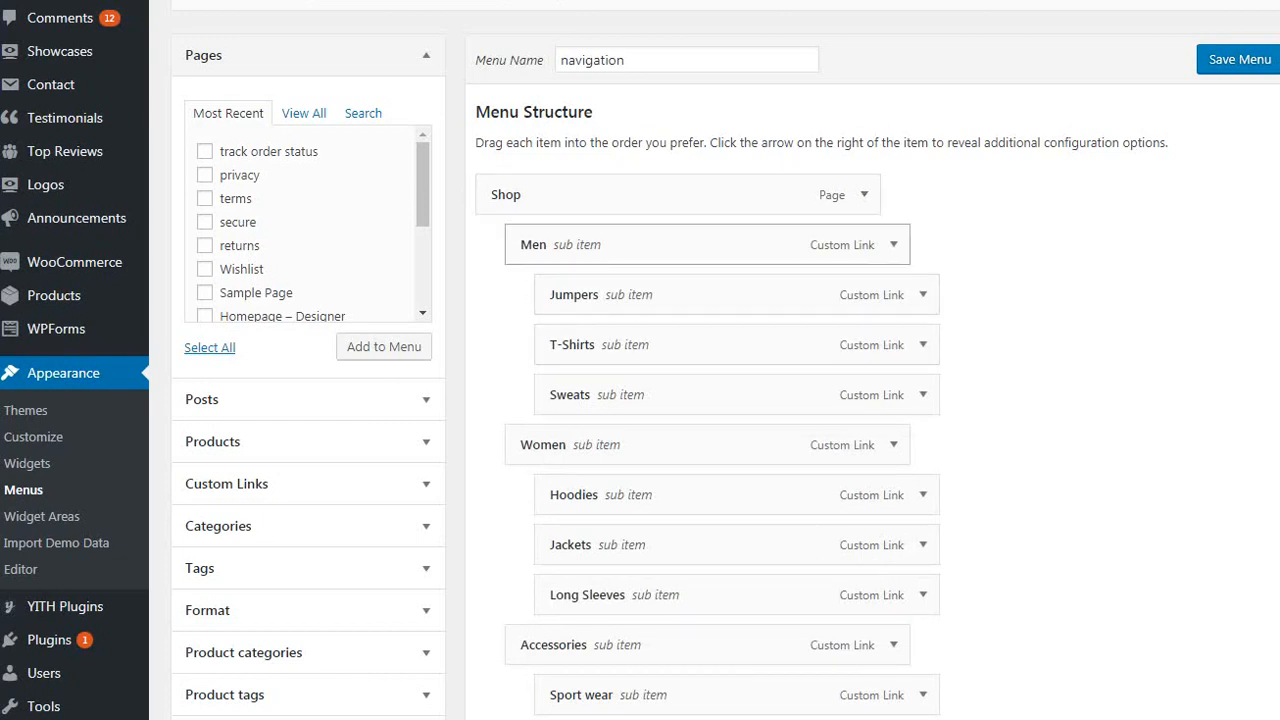
left_click(922, 244)
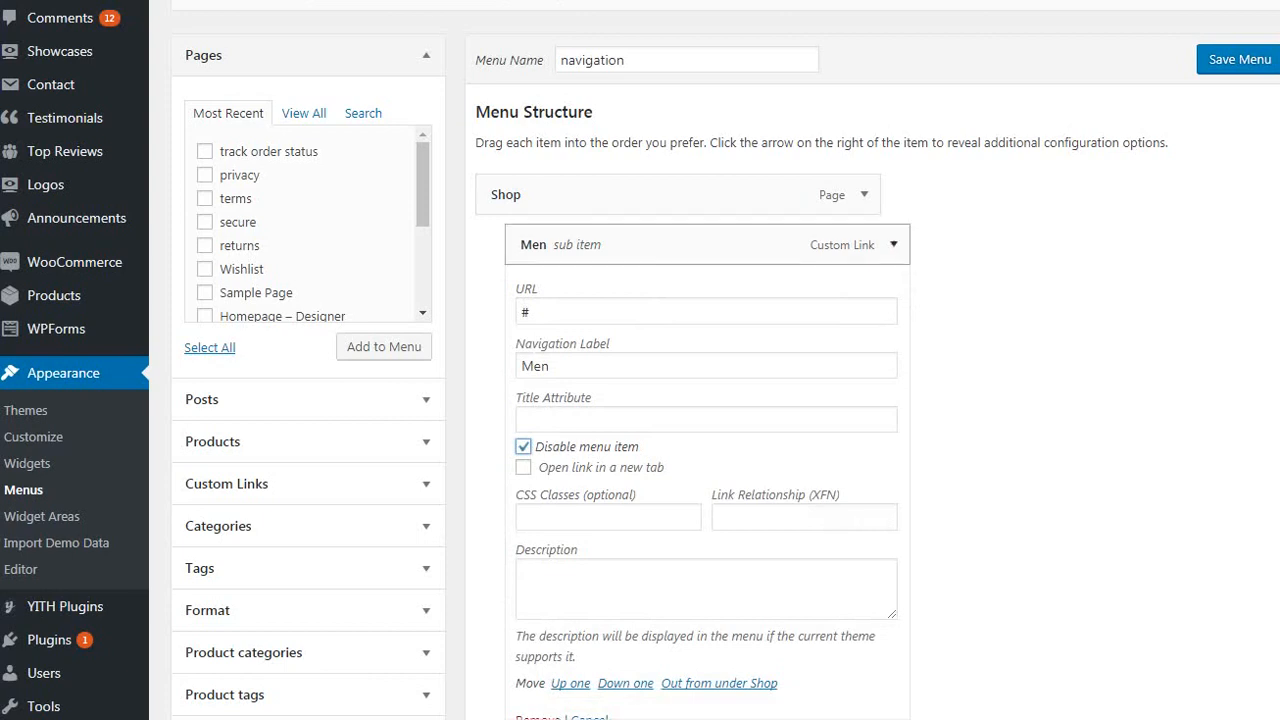
left_click(903, 244)
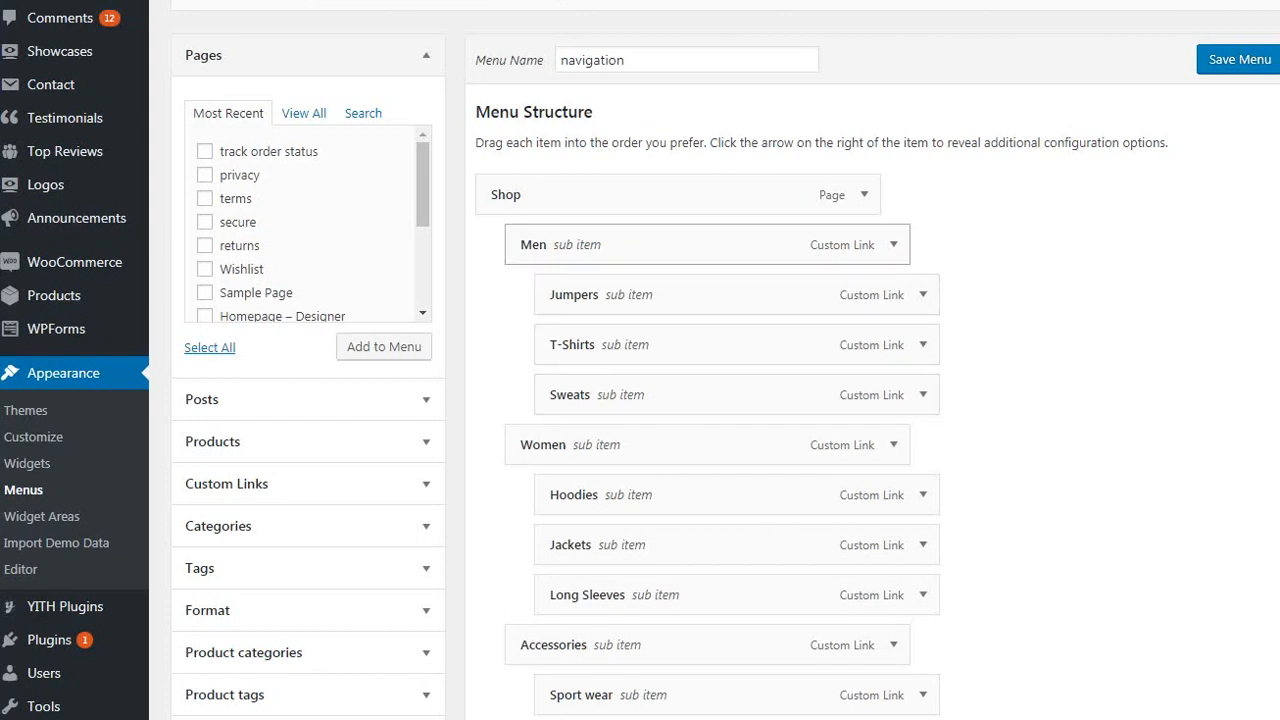
Step: Scroll down the menu structure and expand the Trending item's settings
scroll("down", 3)
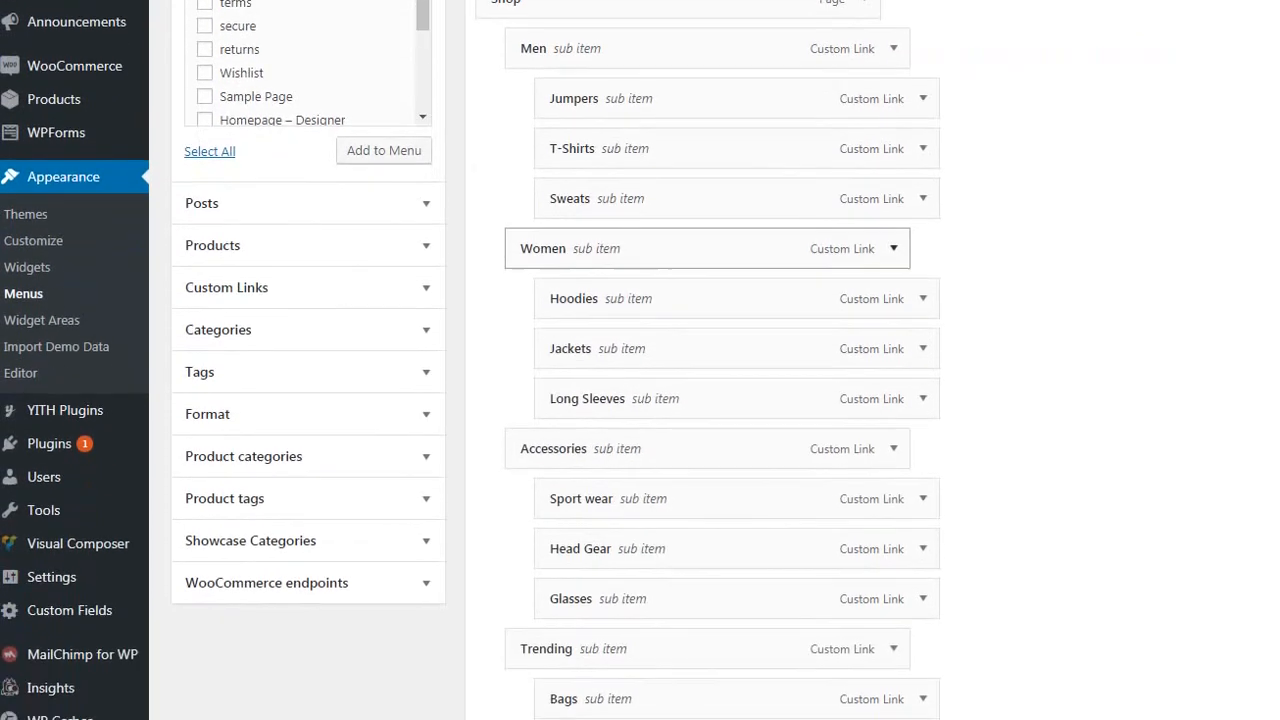
scroll("down", 3)
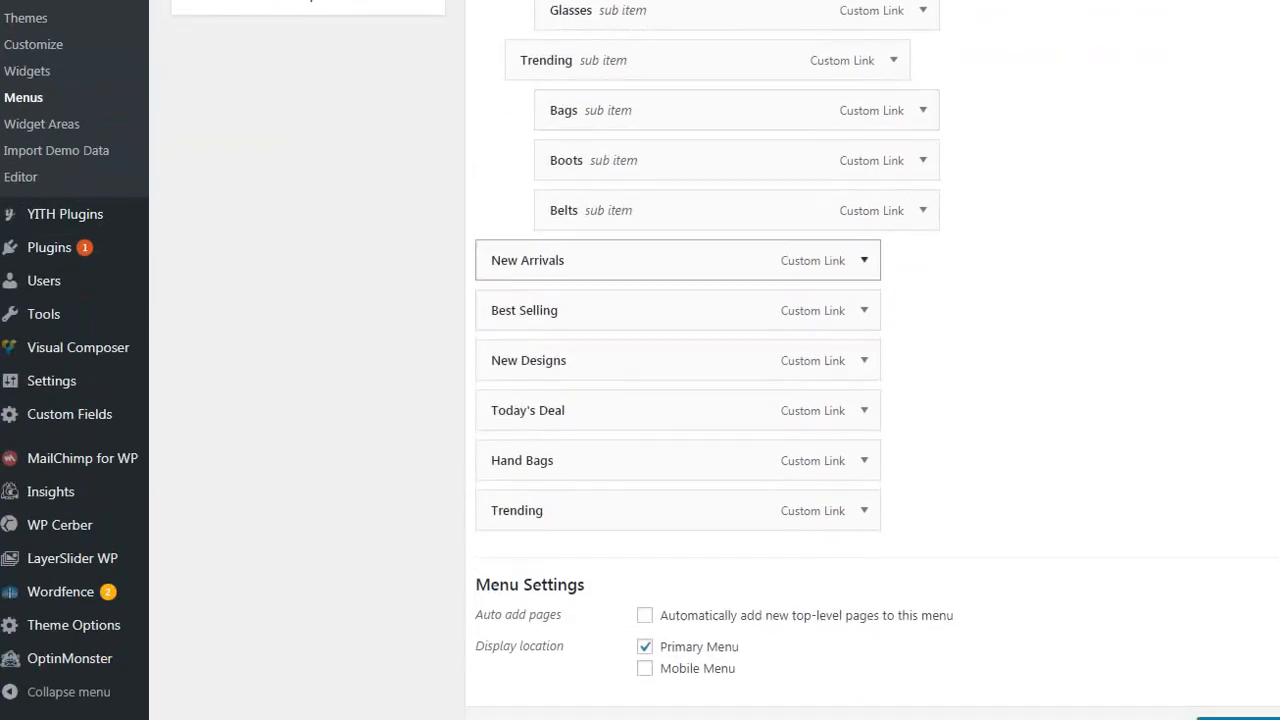
left_click(863, 260)
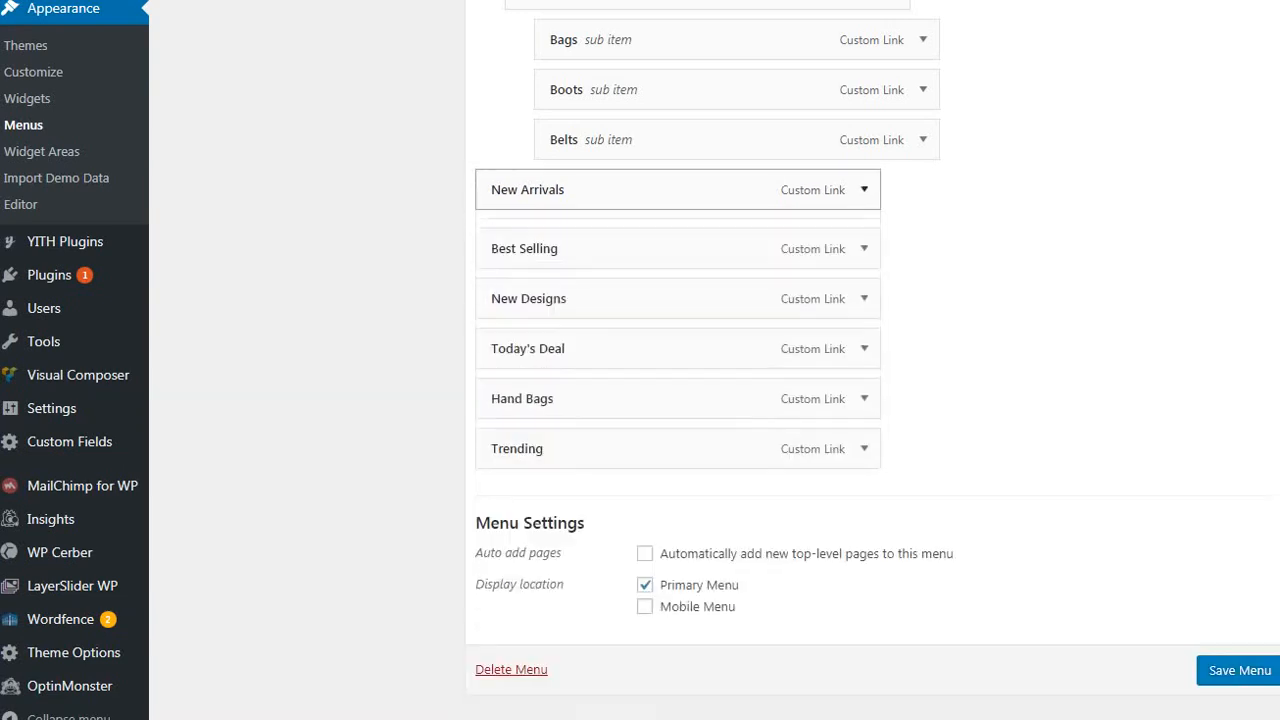
scroll("down", 3)
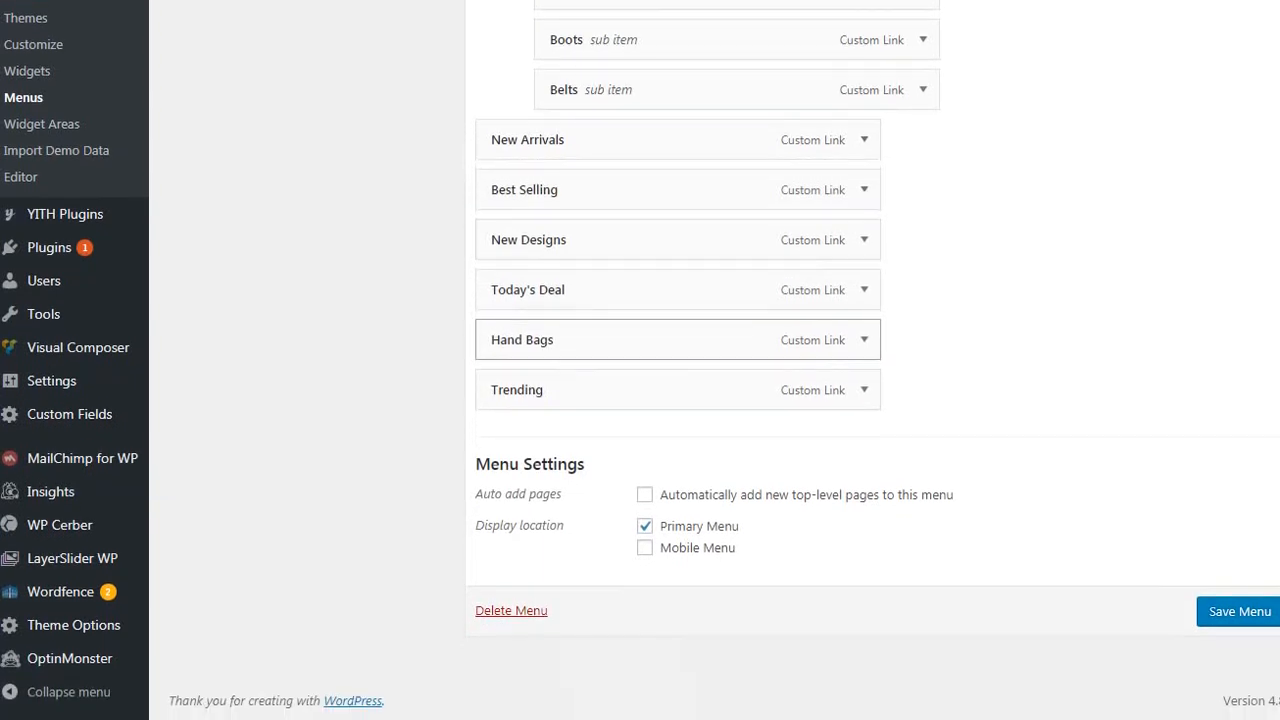
left_click(863, 389)
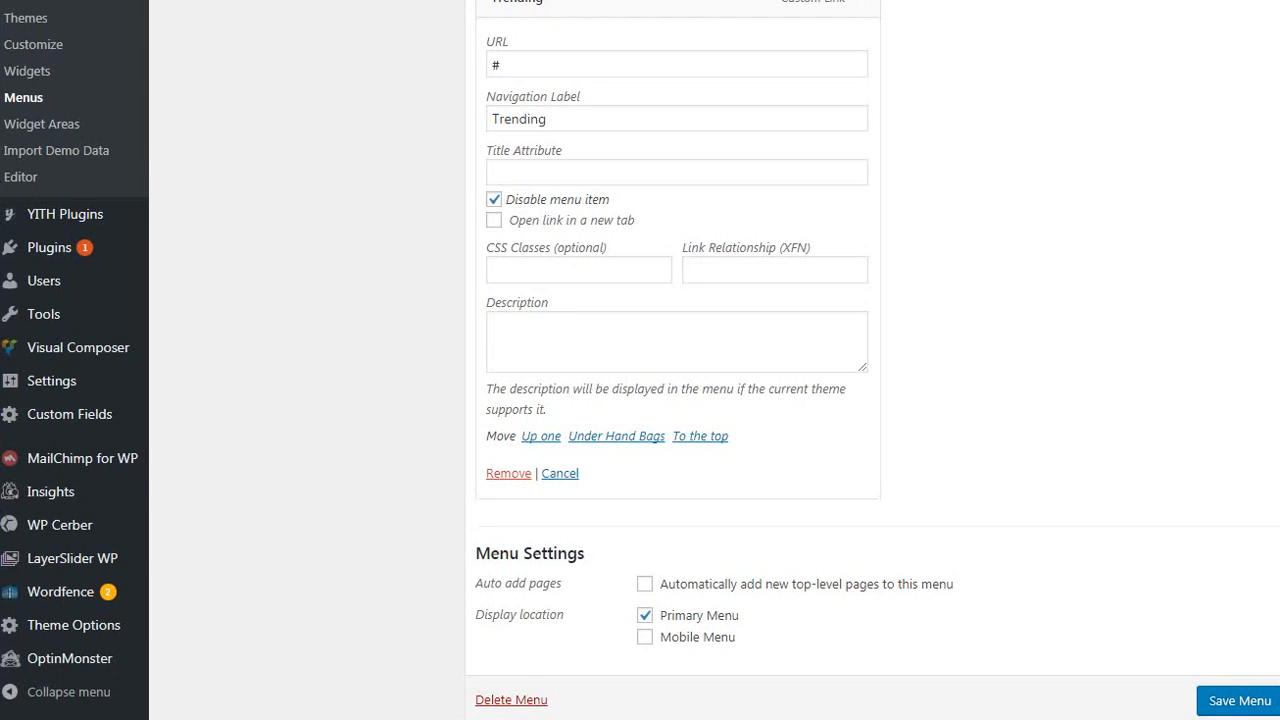
Step: Untick and re-tick 'Disable menu item' on Trending, leaving it disabled
scroll("up", 3)
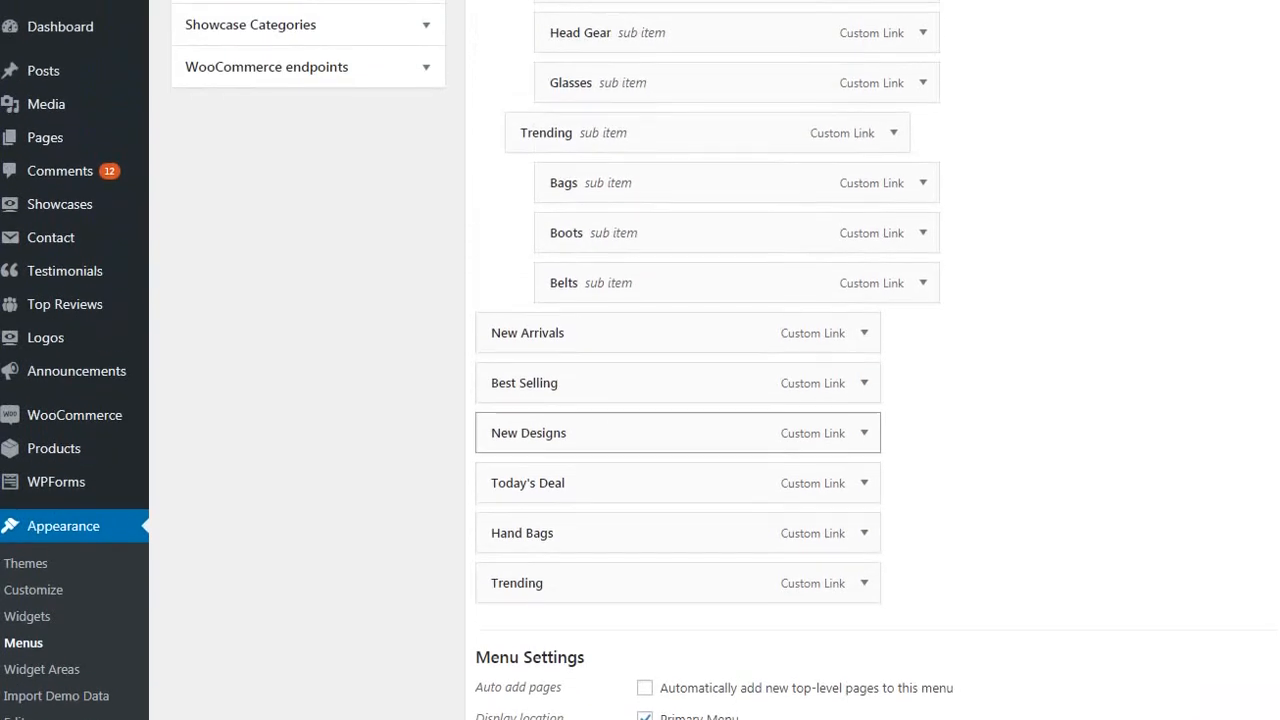
scroll("up", 3)
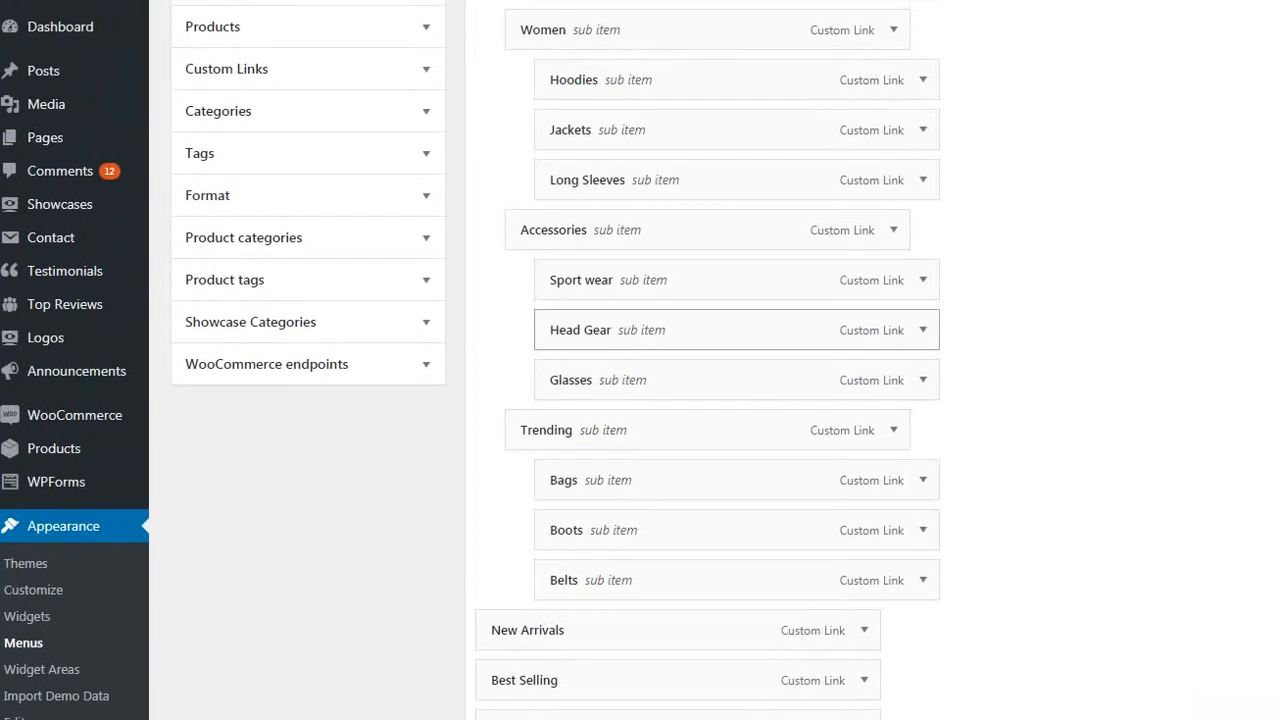
scroll("down", 3)
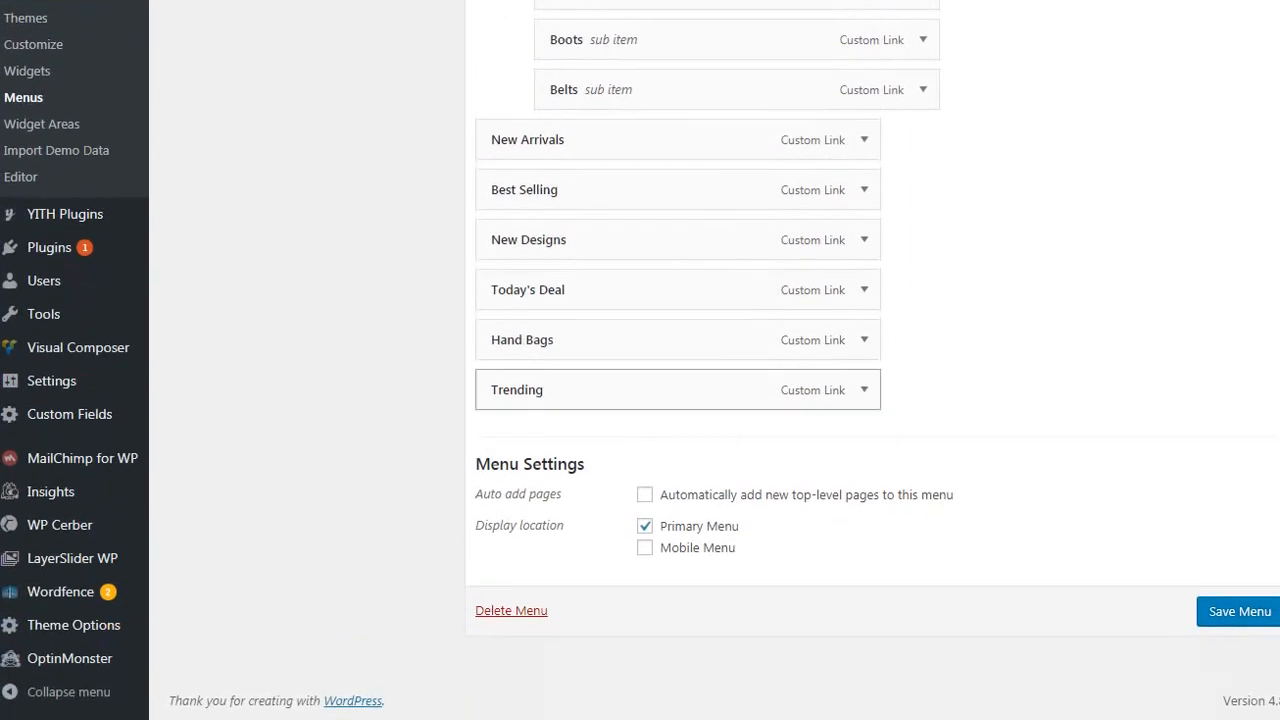
left_click(863, 389)
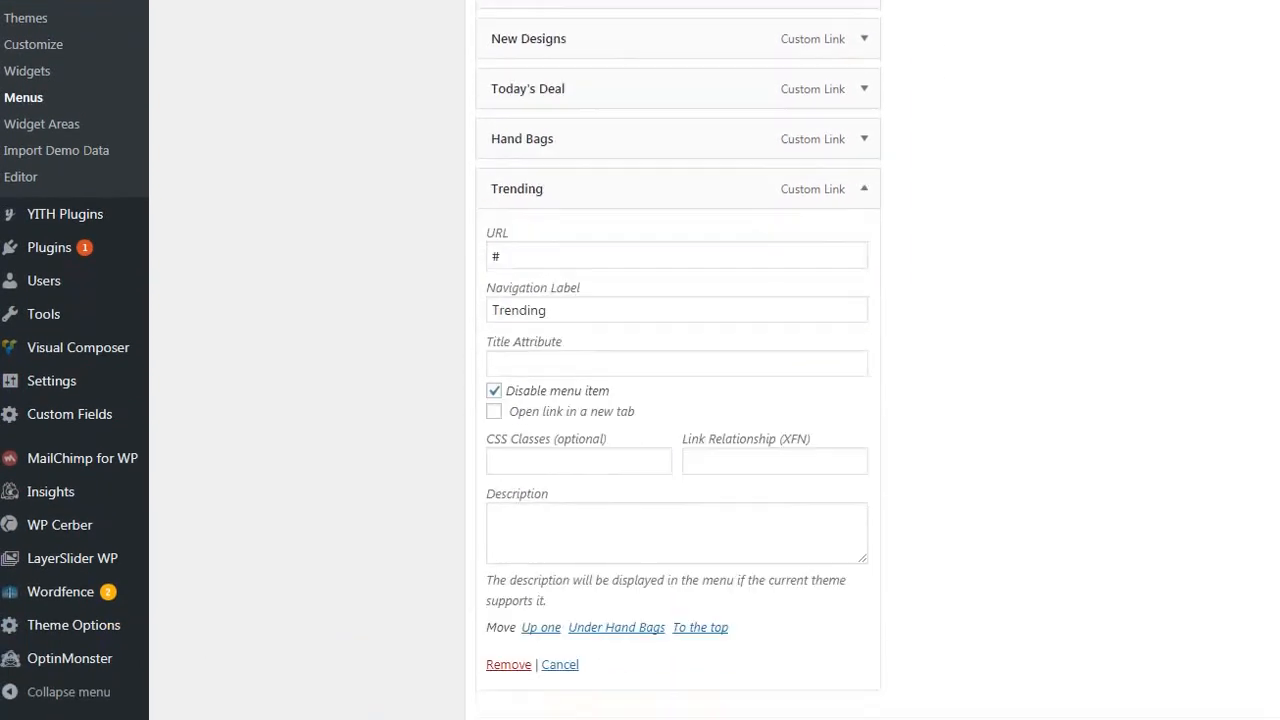
left_click(493, 390)
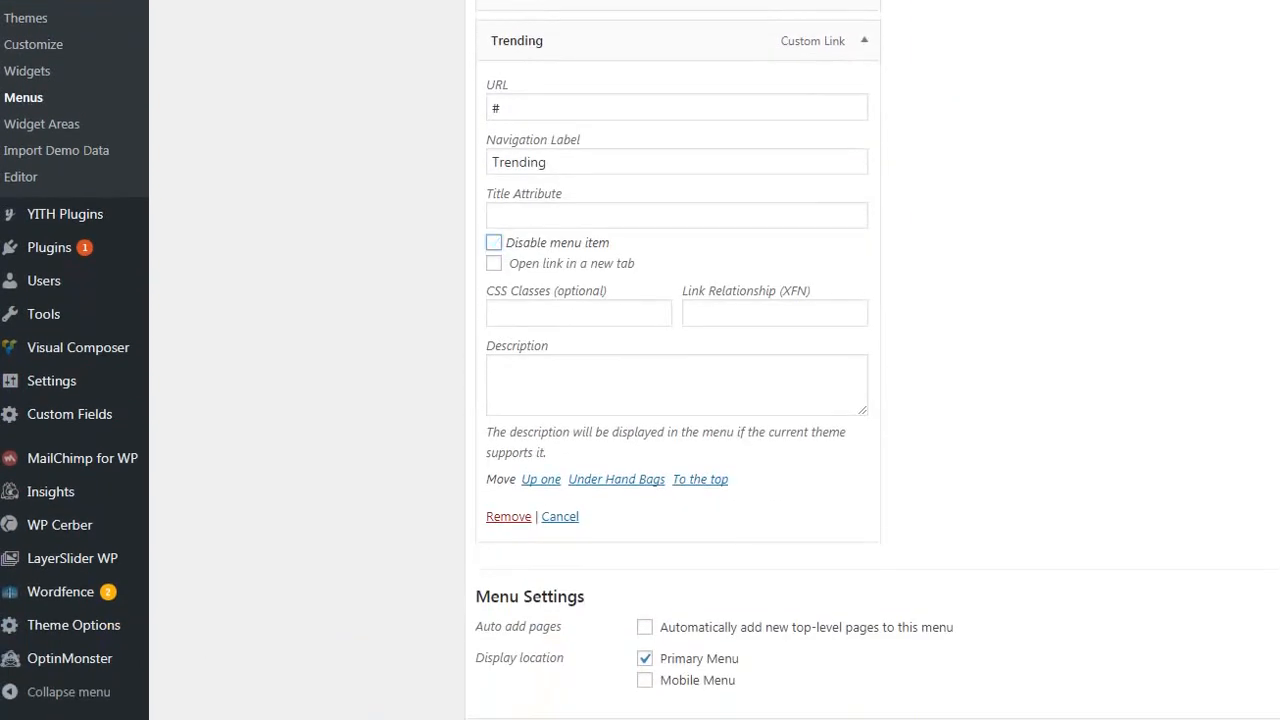
left_click(493, 242)
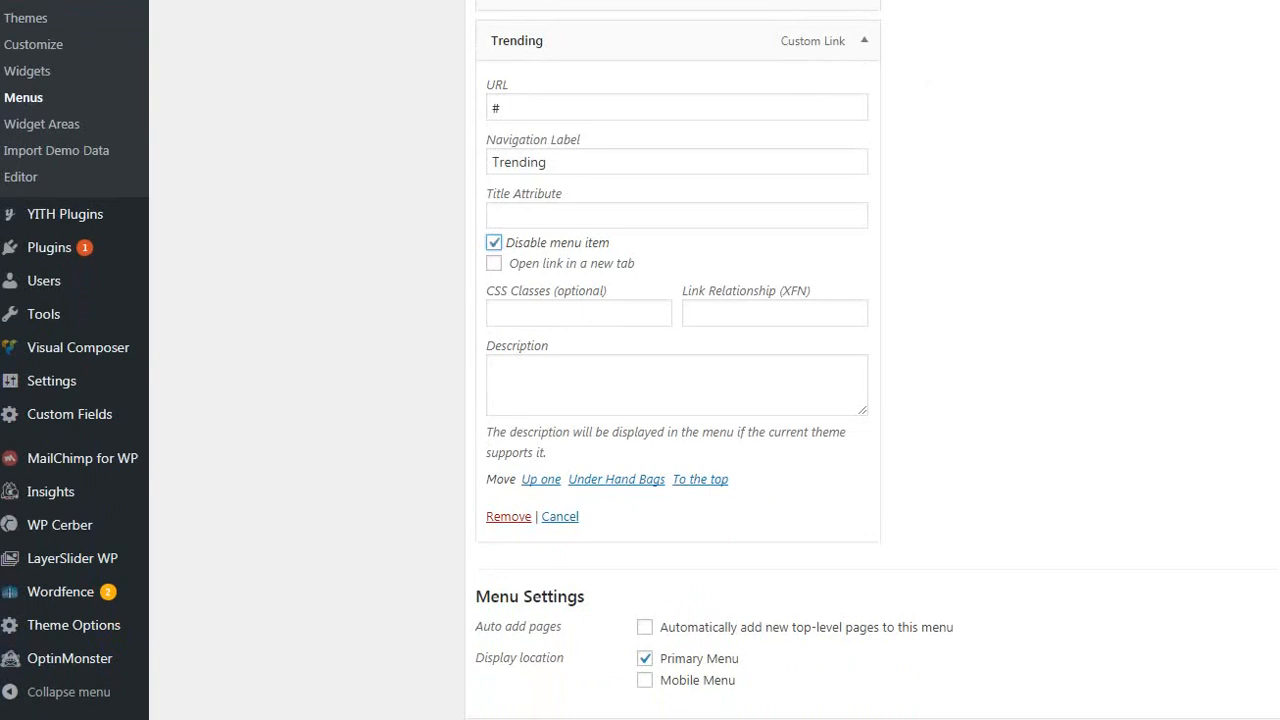
scroll("up", 3)
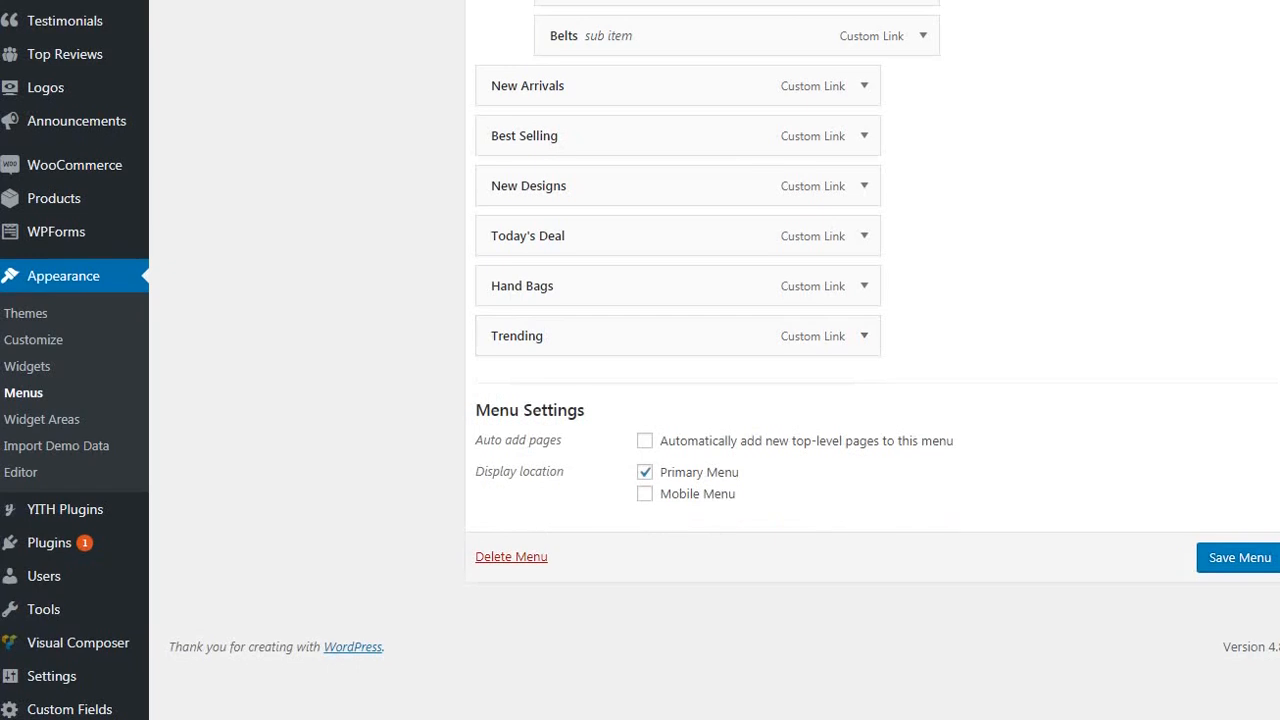
scroll("up", 3)
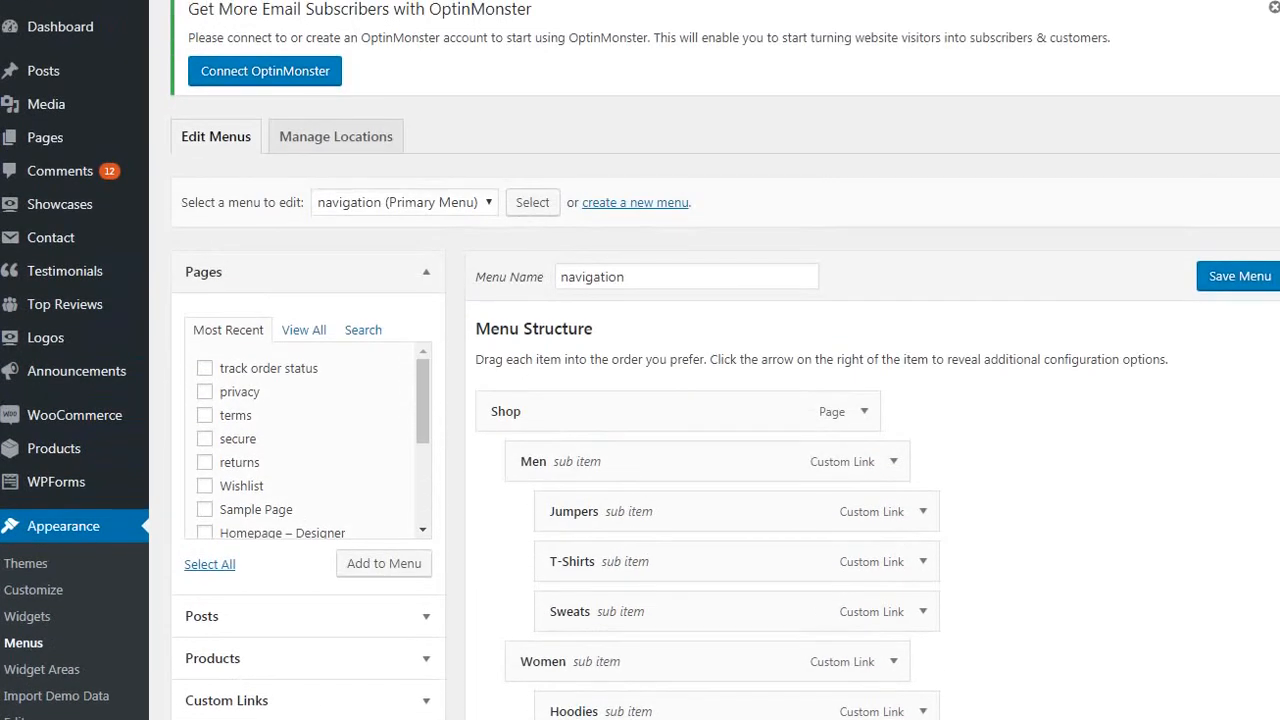
scroll("down", 3)
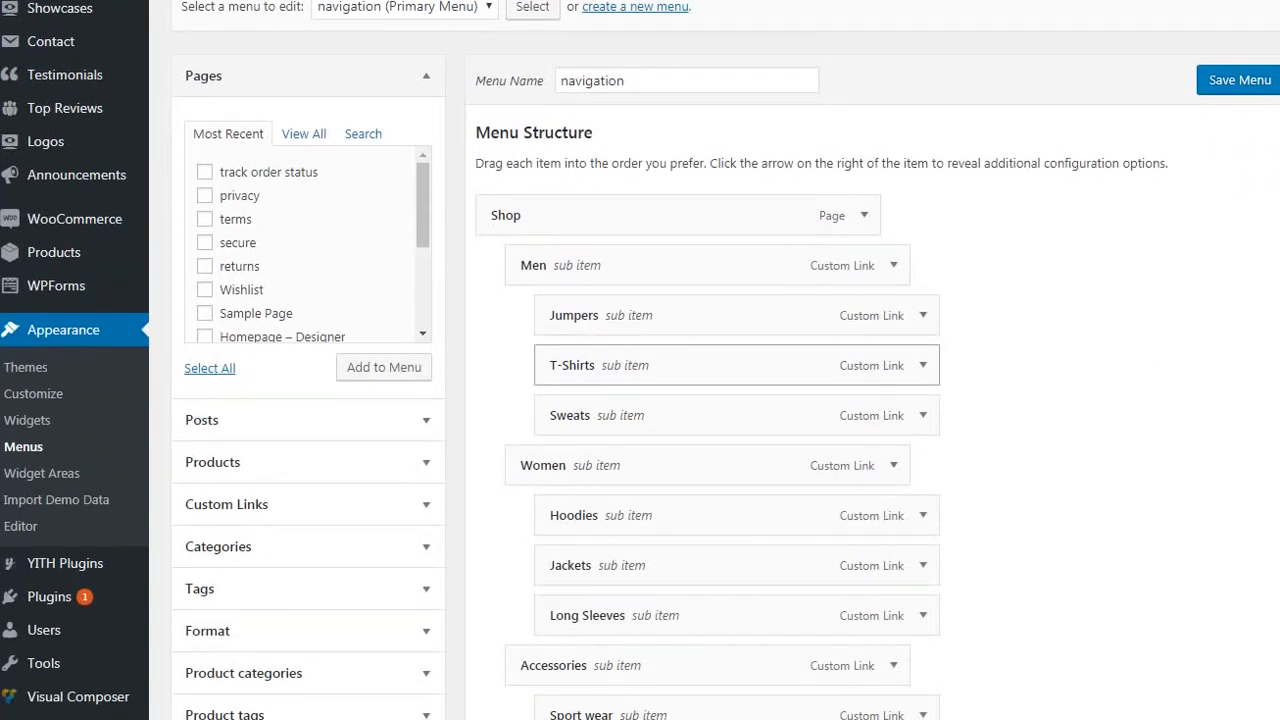
scroll("down", 3)
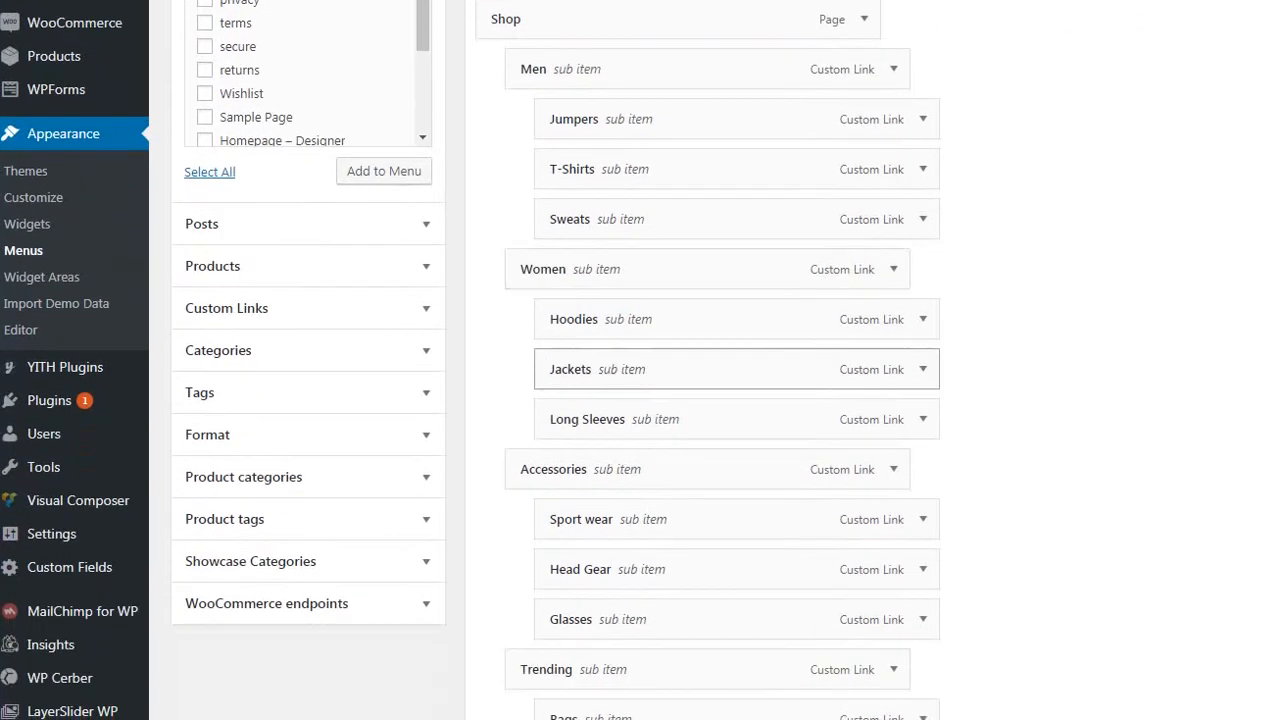
scroll("down", 3)
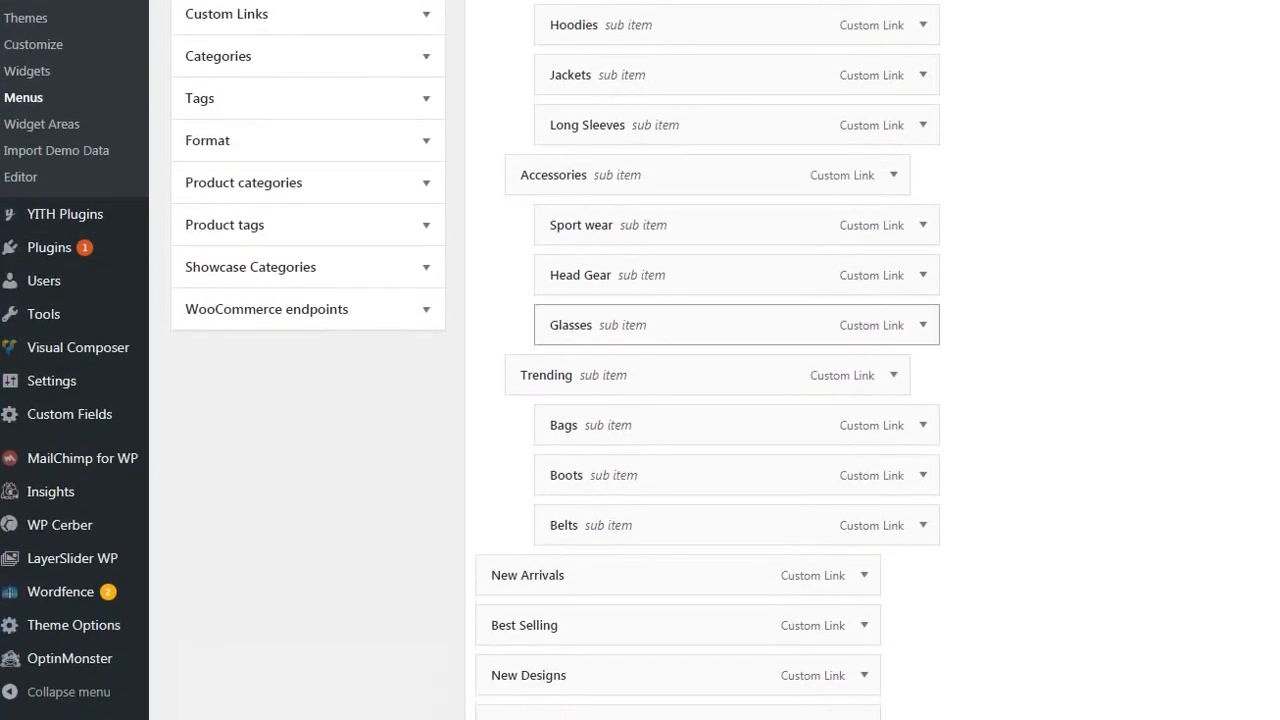